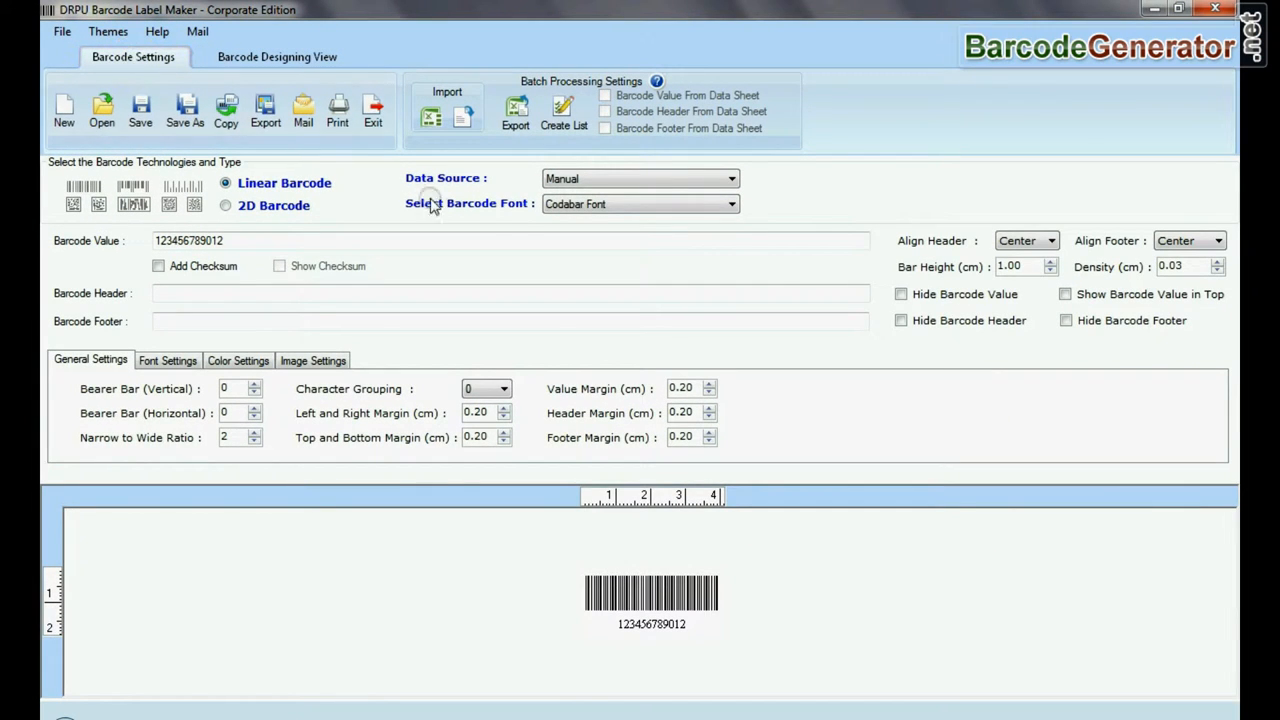
{"action": "left_click", "coordinate": [640, 203]}
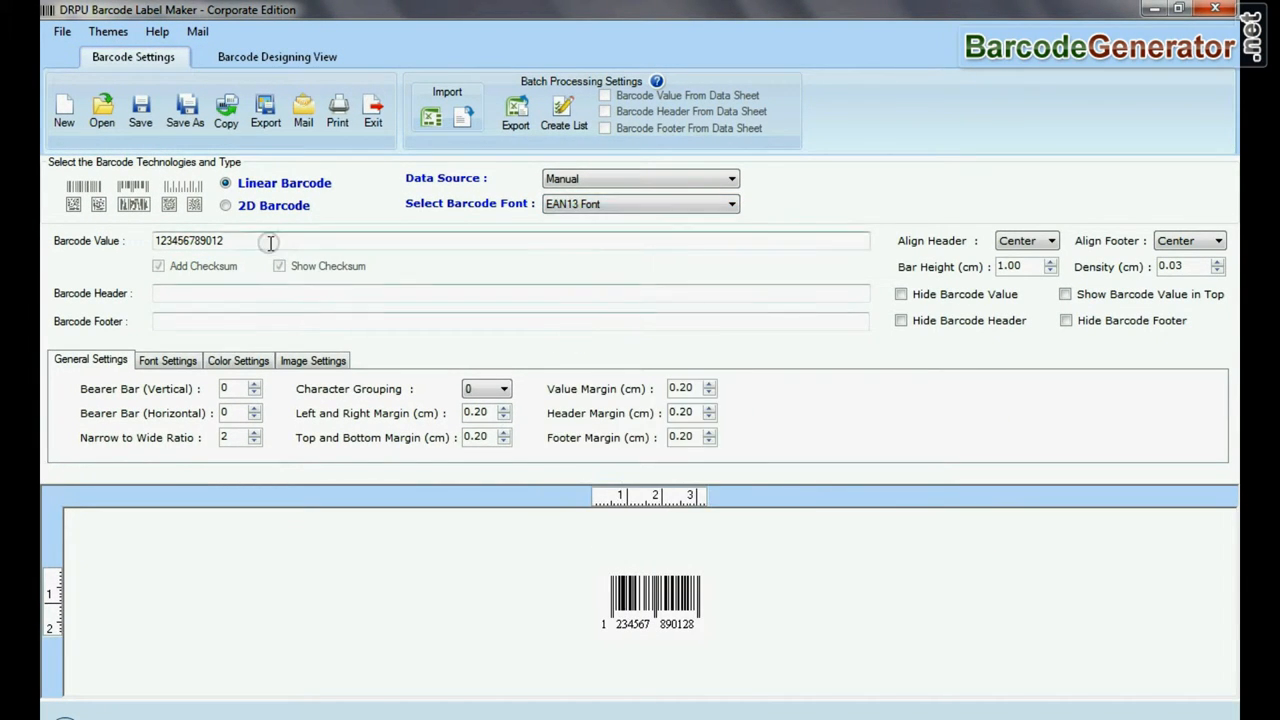
{"action": "type", "text": "EAN 13 Barcode Font"}
{"action": "type", "text": "0.06"}
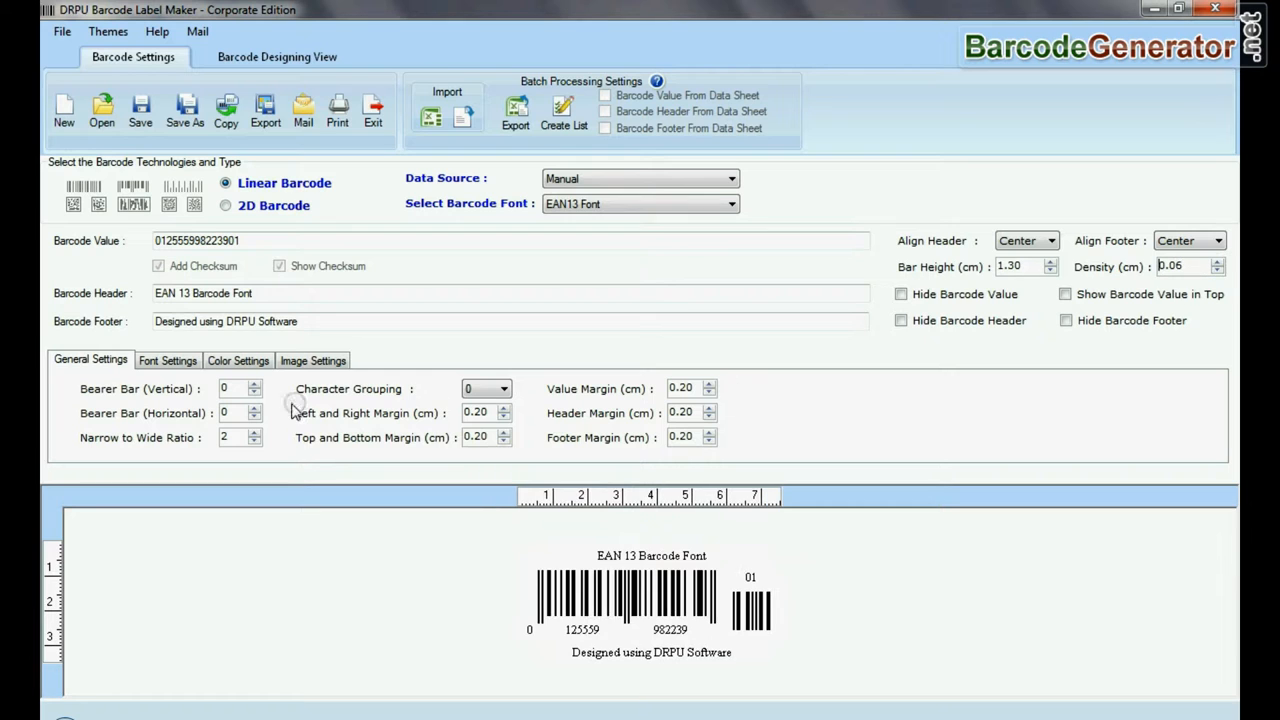
Set bold header, value and footer fonts, reset orientation to 0, and enter design view
{"action": "left_click", "coordinate": [167, 360]}
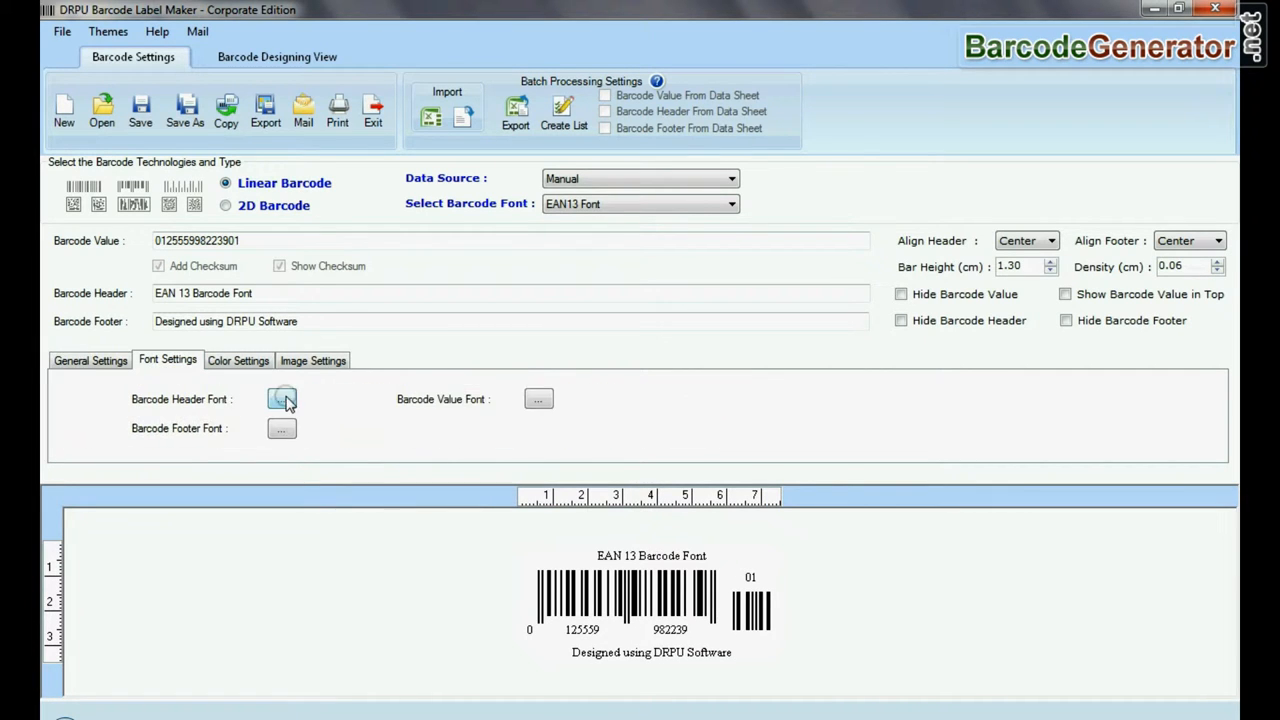
{"action": "left_click", "coordinate": [281, 399]}
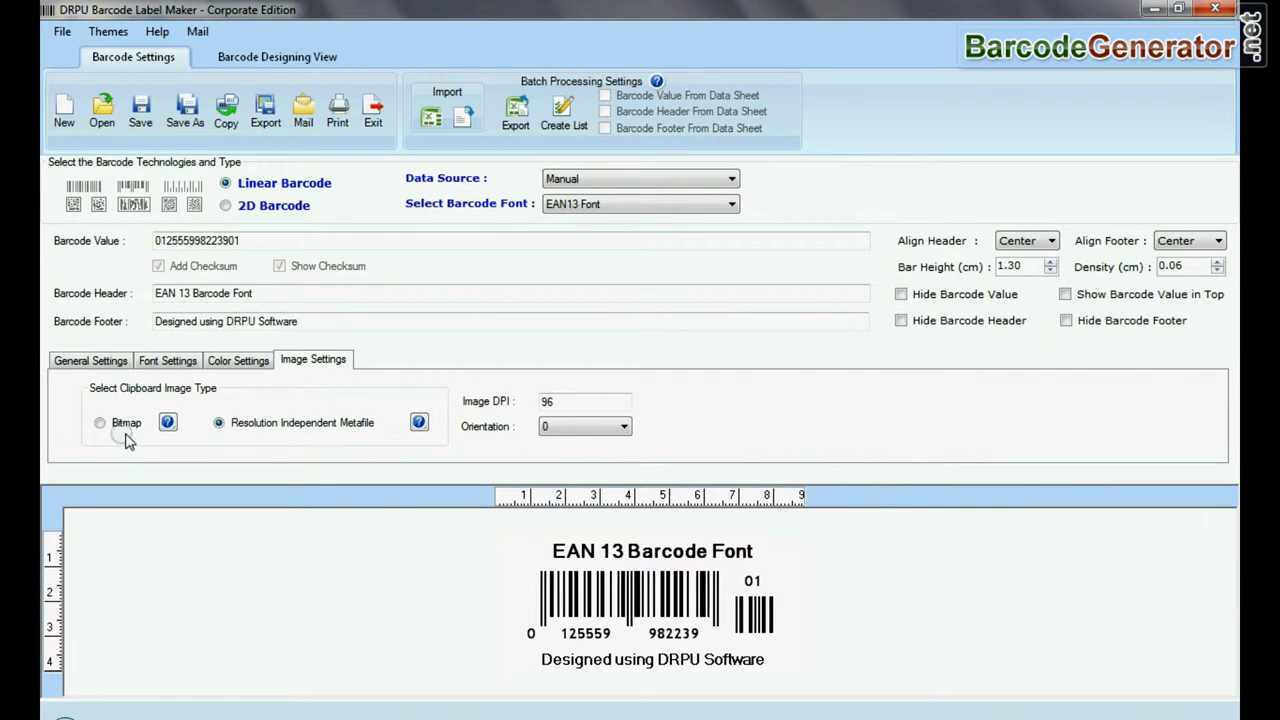
{"action": "left_click", "coordinate": [623, 426]}
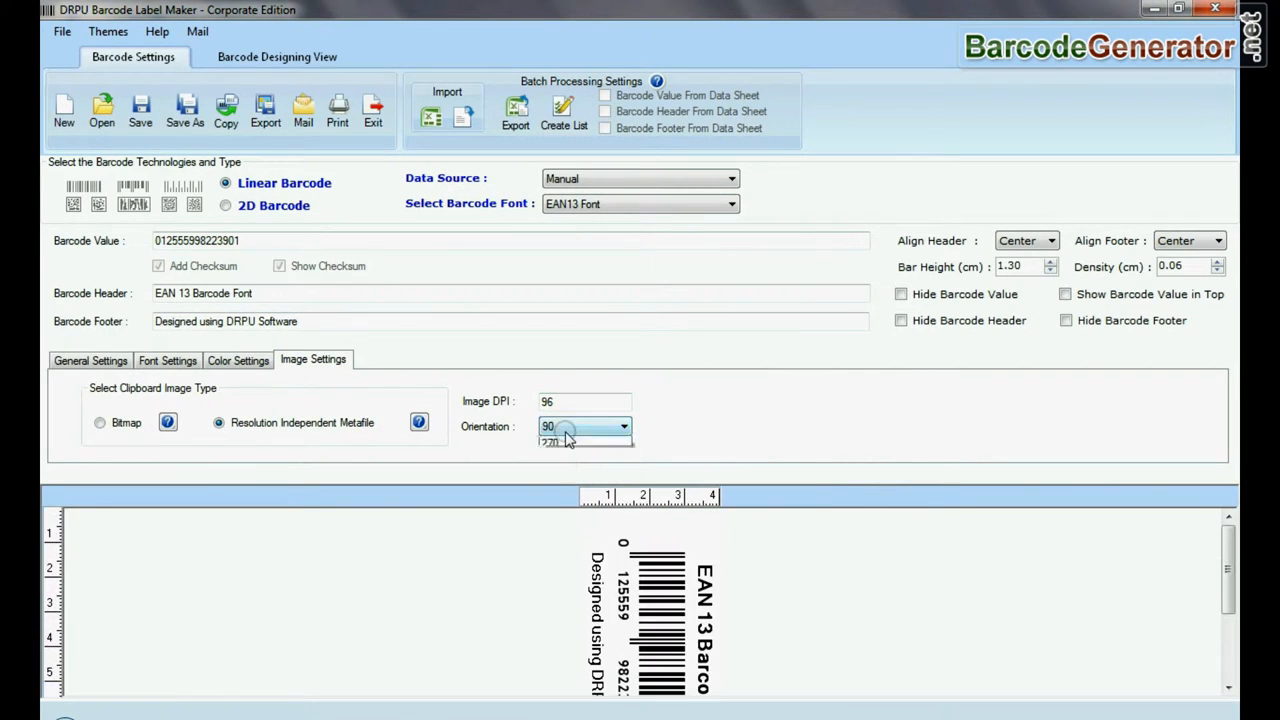
{"action": "left_click", "coordinate": [552, 442]}
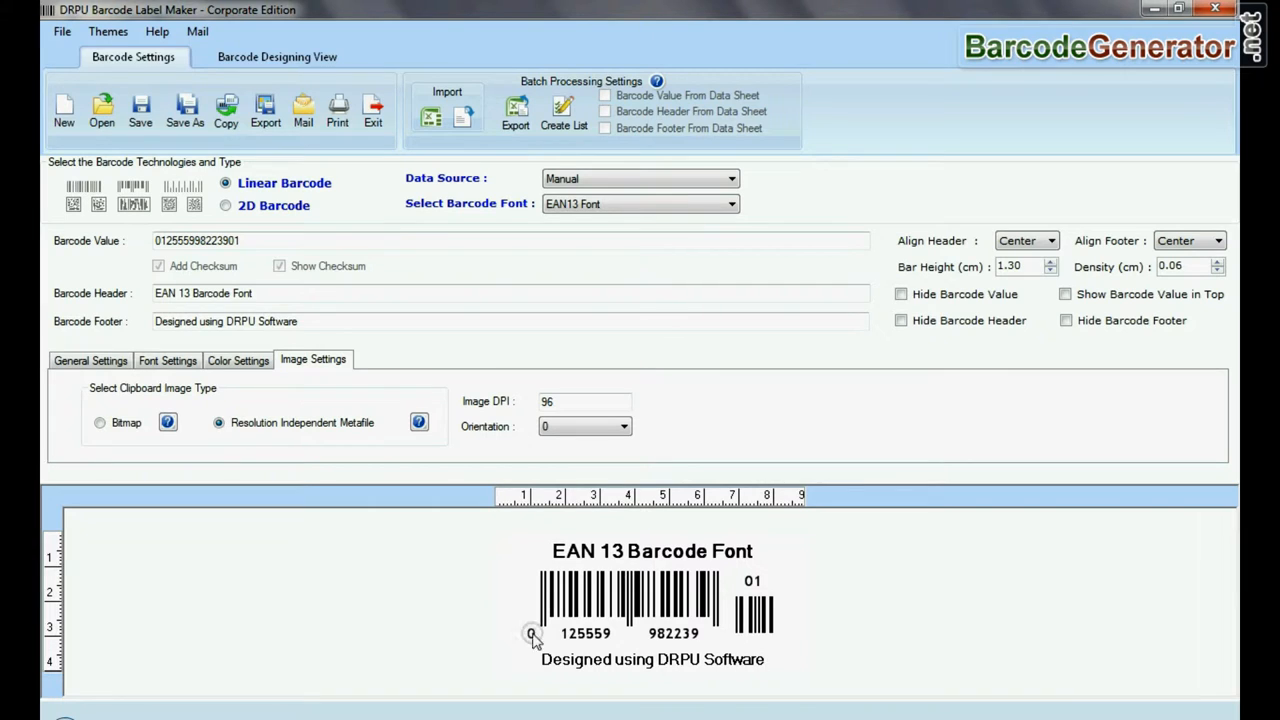
{"action": "left_click", "coordinate": [277, 56]}
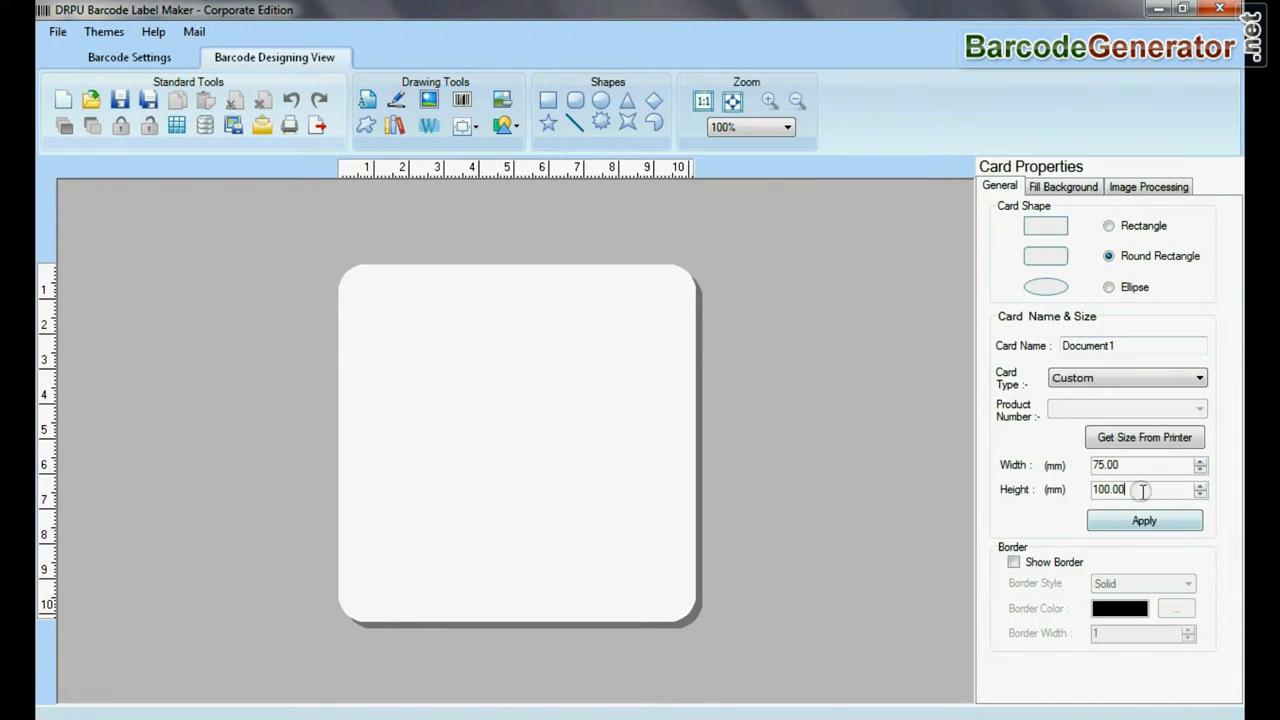
Apply the smaller card height and add an EAN13 barcode with footer 'Designed using DRPU Software'
{"action": "left_click", "coordinate": [1143, 520]}
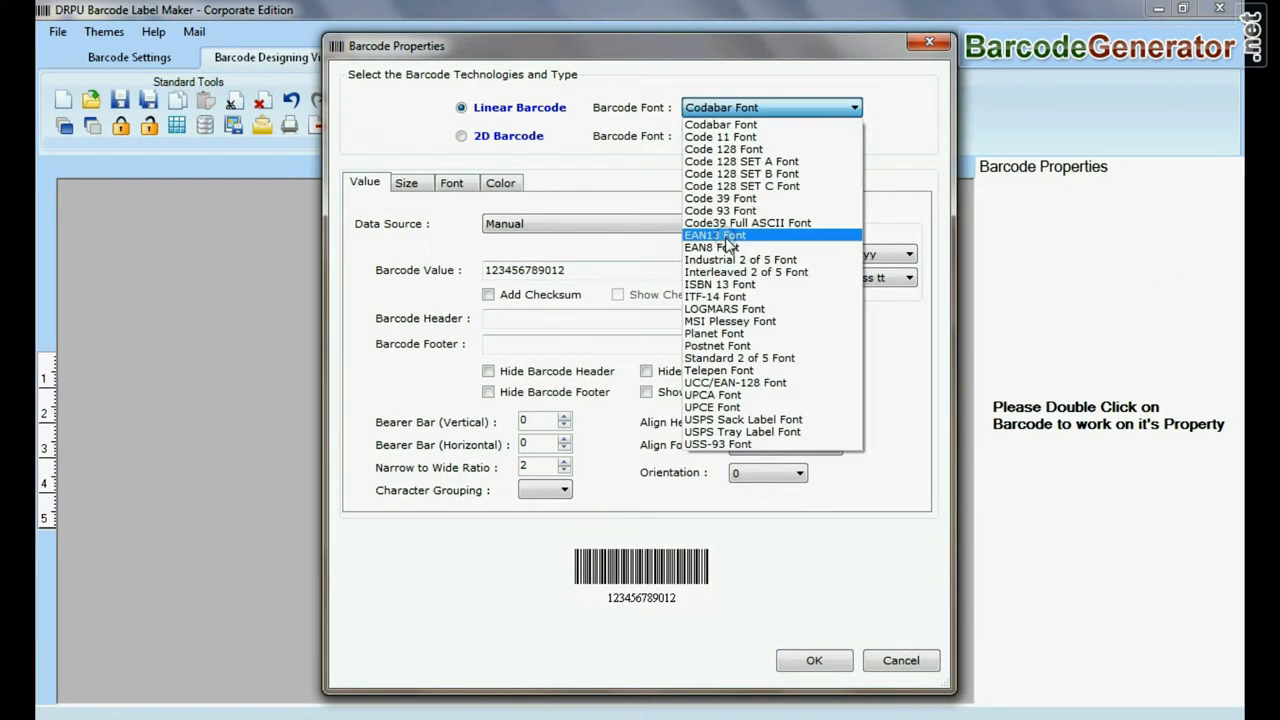
{"action": "left_click", "coordinate": [714, 235]}
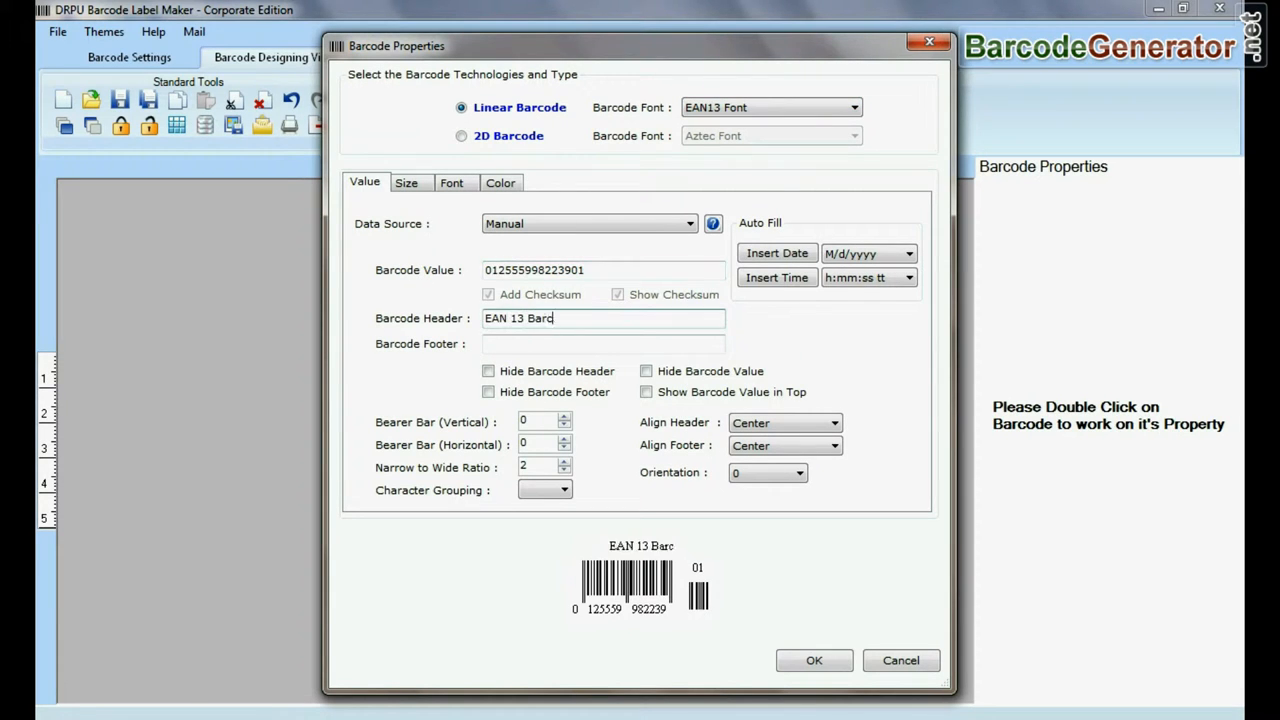
{"action": "type", "text": "Designed using DRPU Software"}
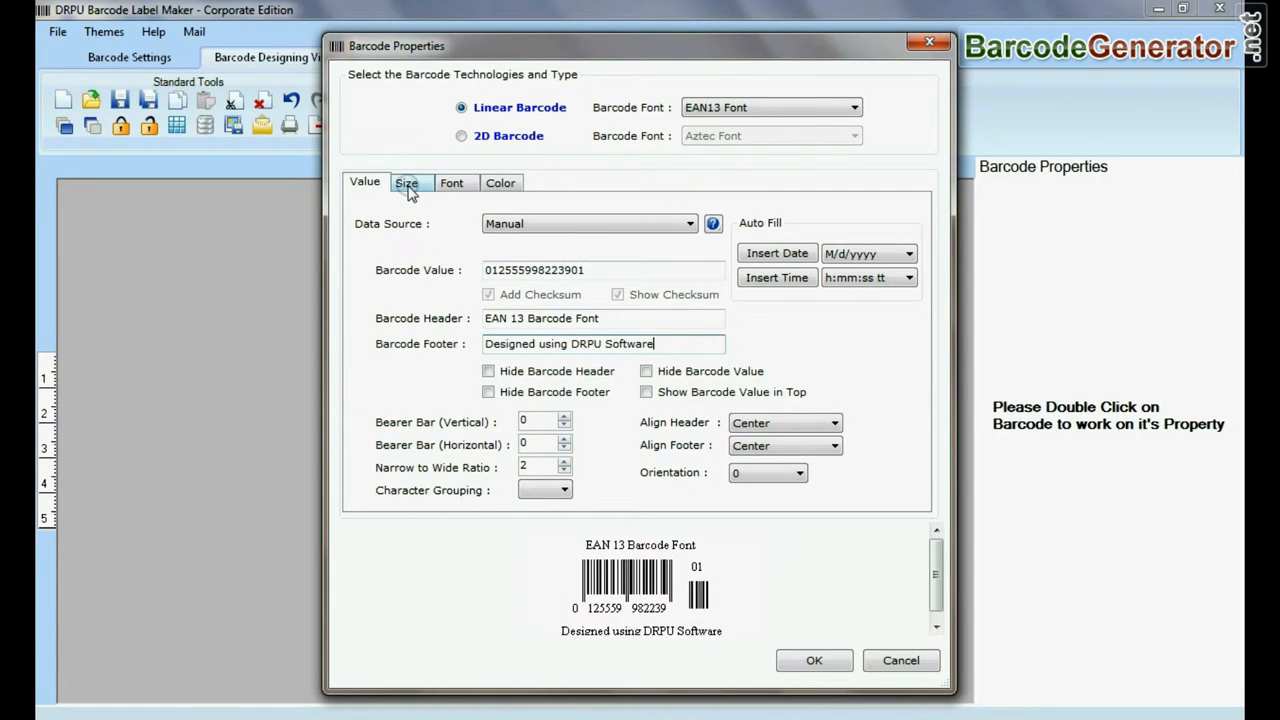
Give the barcode's text bold fonts and place it on the card
{"action": "left_click", "coordinate": [406, 182]}
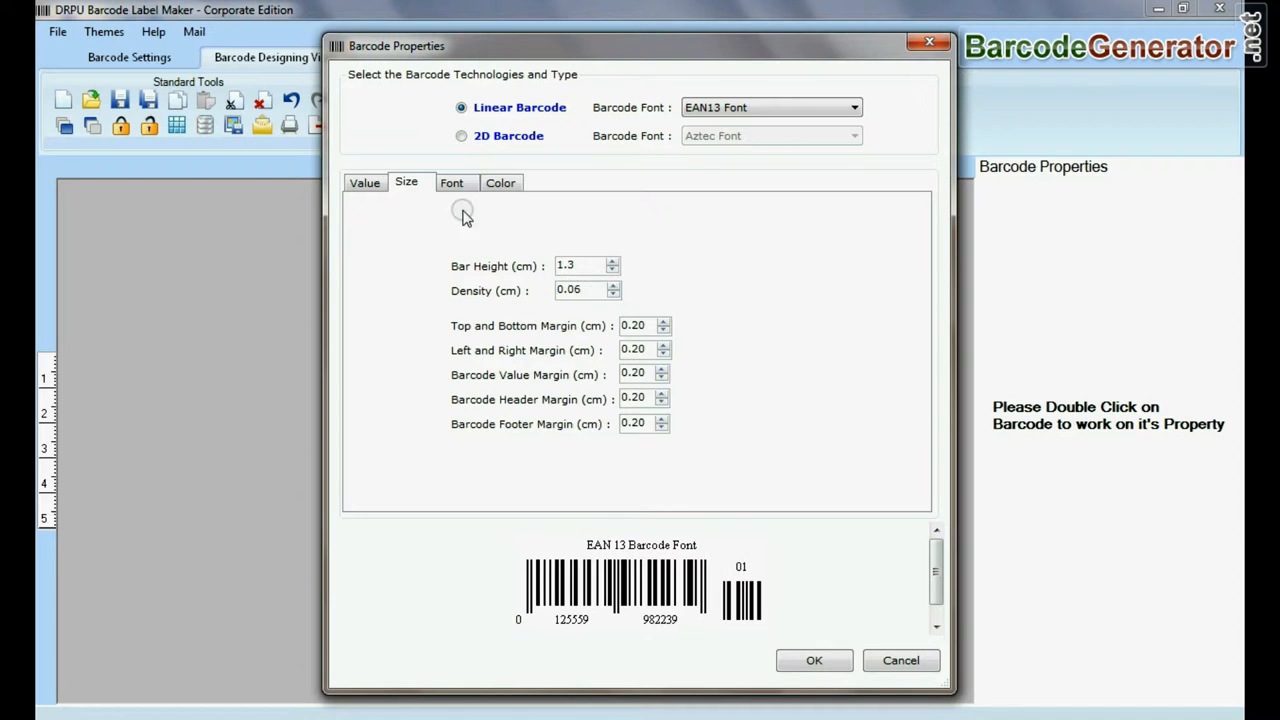
{"action": "left_click", "coordinate": [451, 182]}
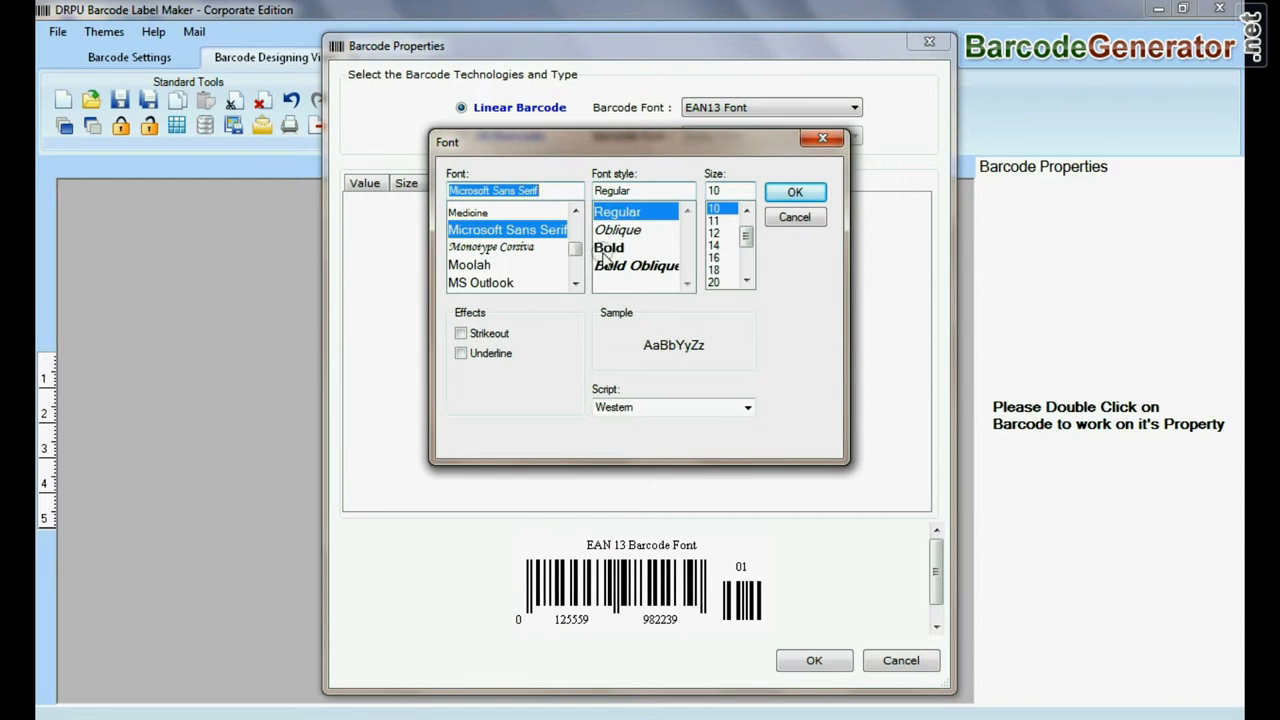
{"action": "left_click", "coordinate": [795, 191]}
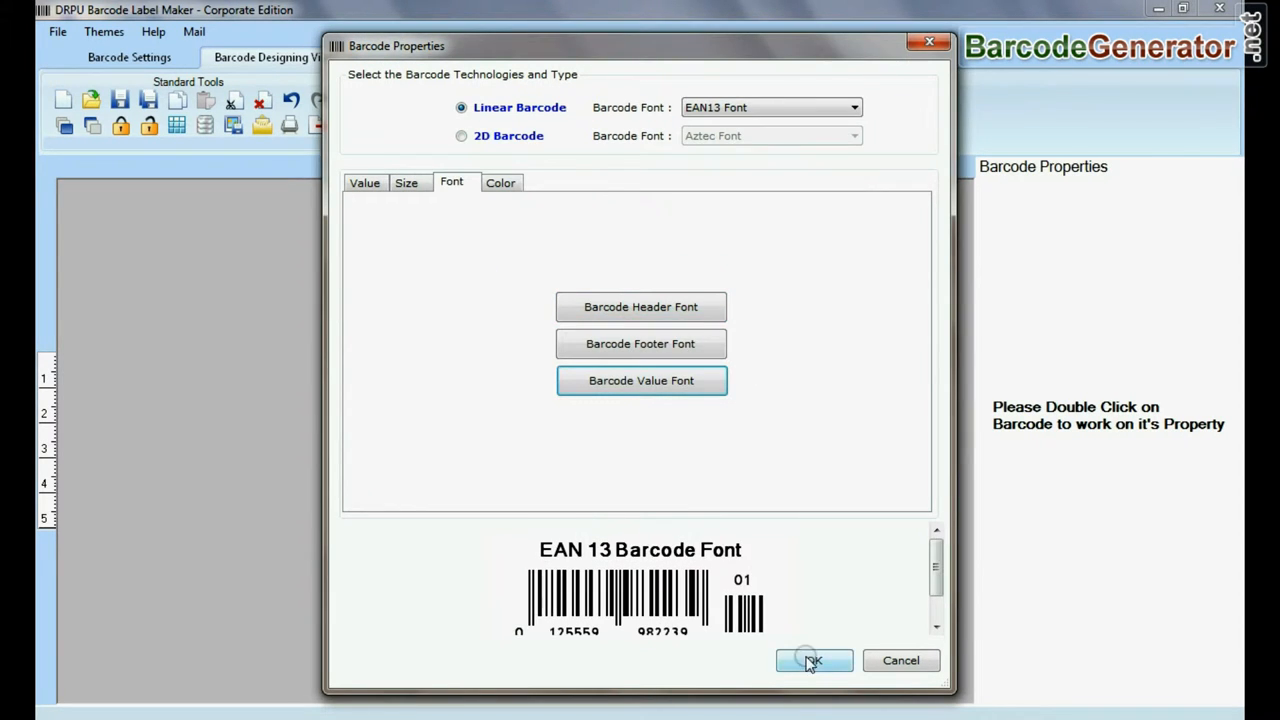
{"action": "left_click", "coordinate": [813, 660]}
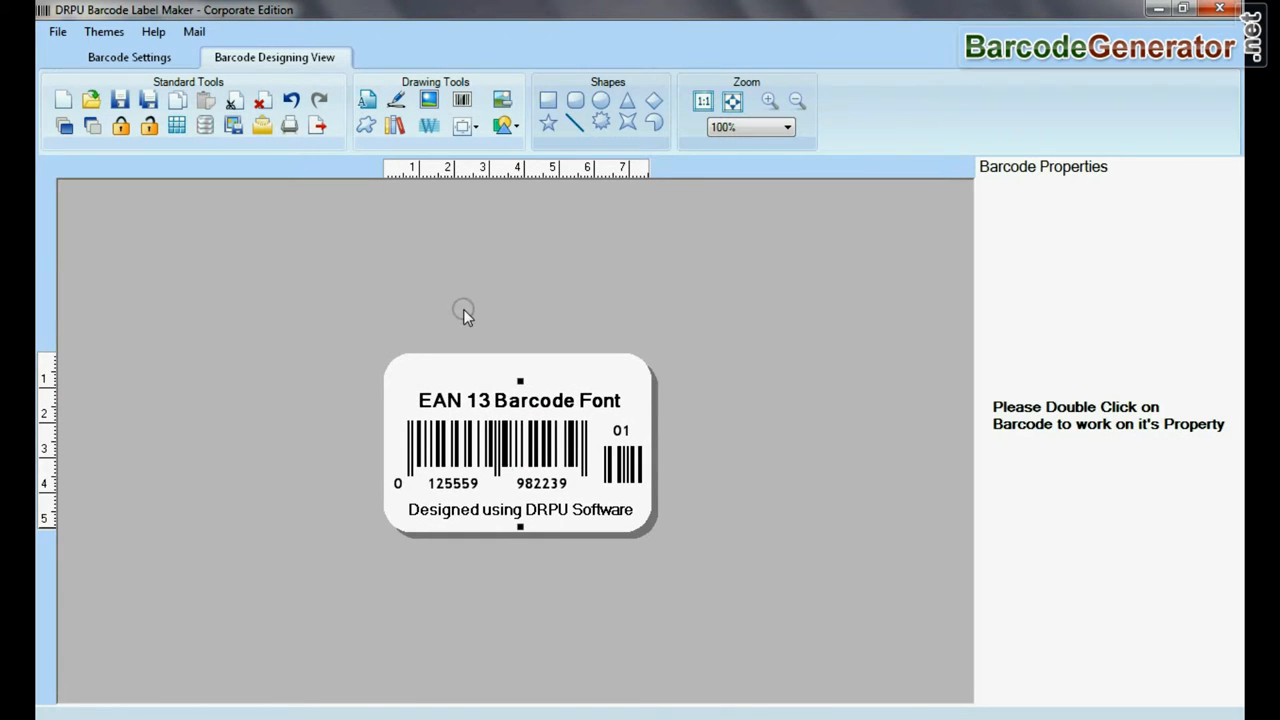
Add a bold 'Sample of:' text line above the EAN13 header
{"action": "double_click", "coordinate": [519, 437]}
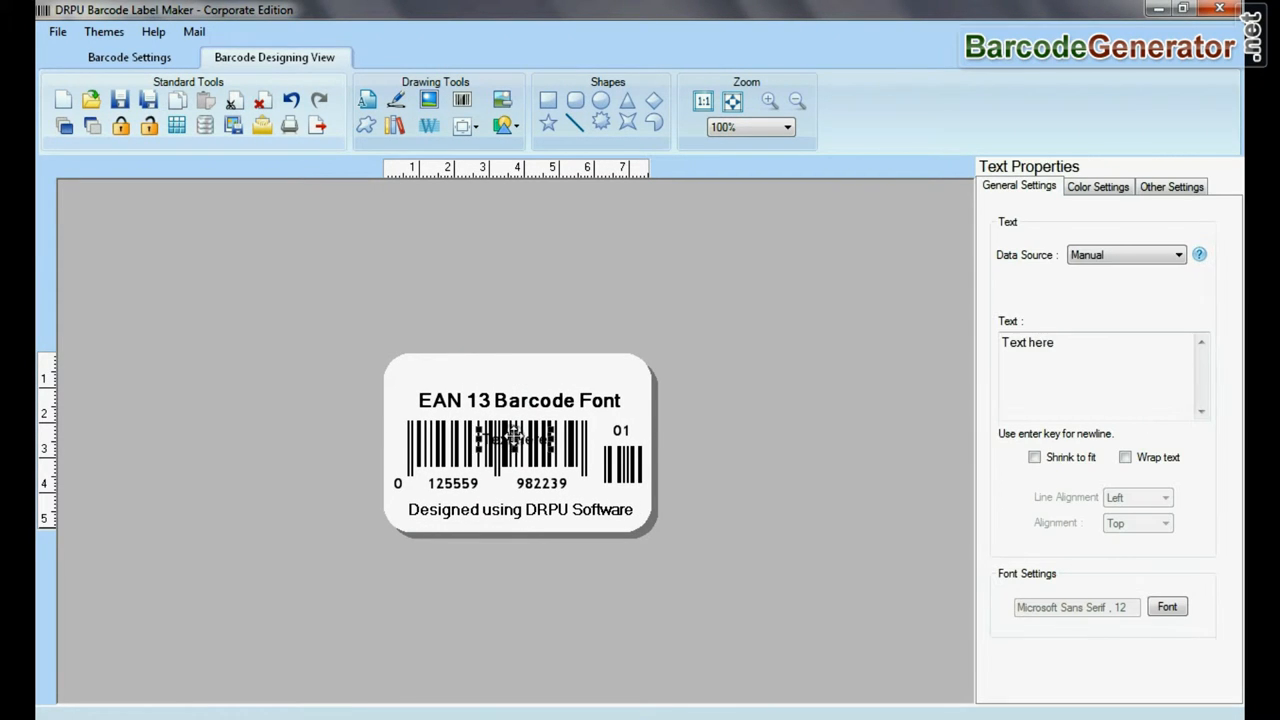
{"action": "type", "text": "Sampl"}
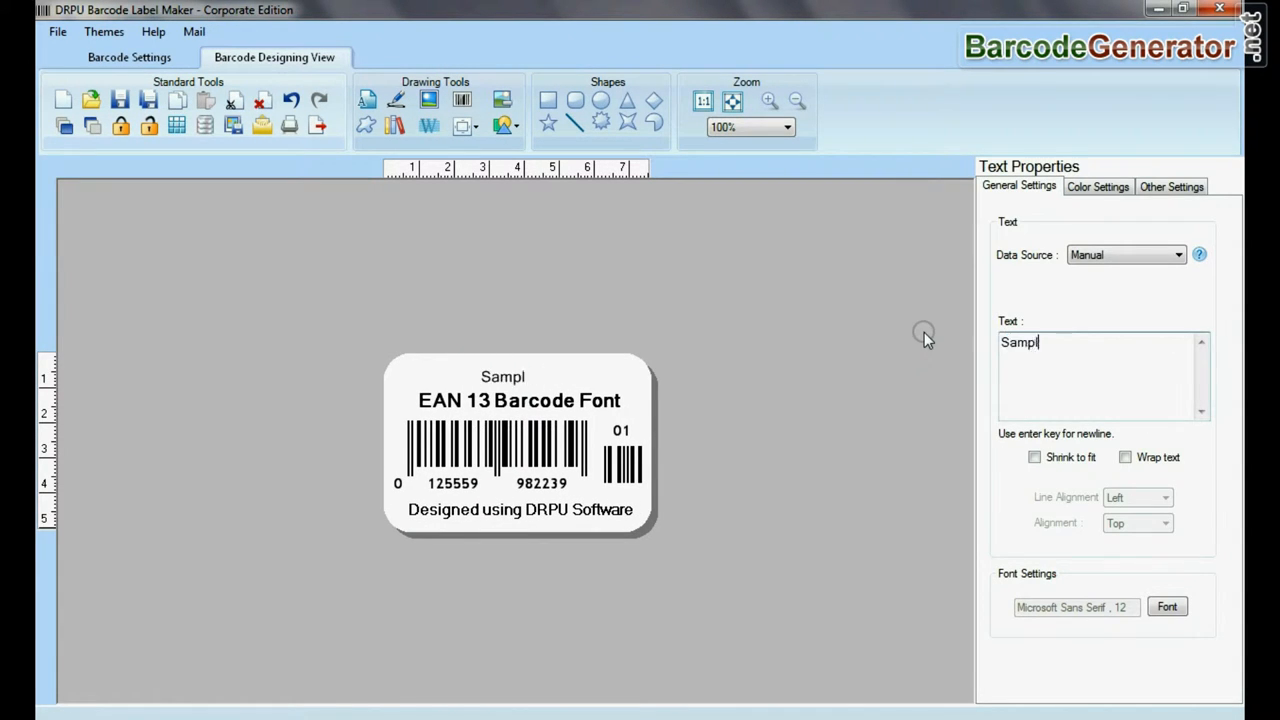
{"action": "left_click", "coordinate": [1167, 606]}
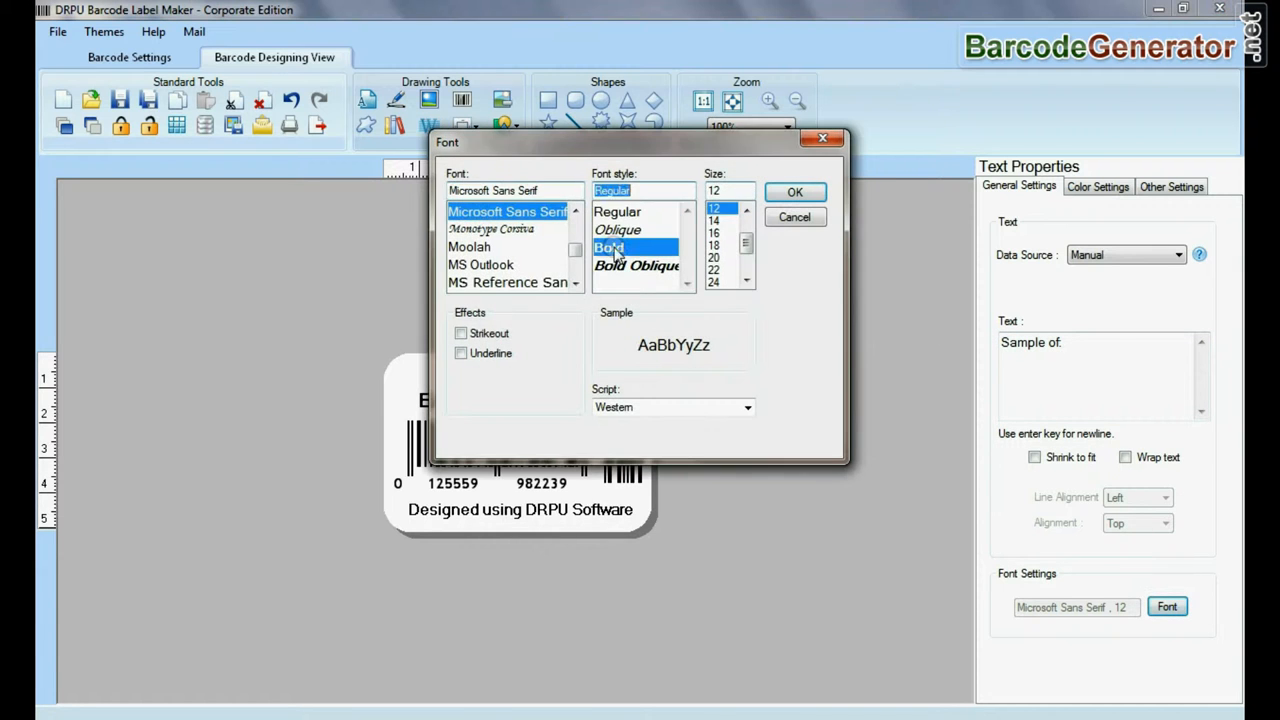
{"action": "left_click", "coordinate": [794, 191]}
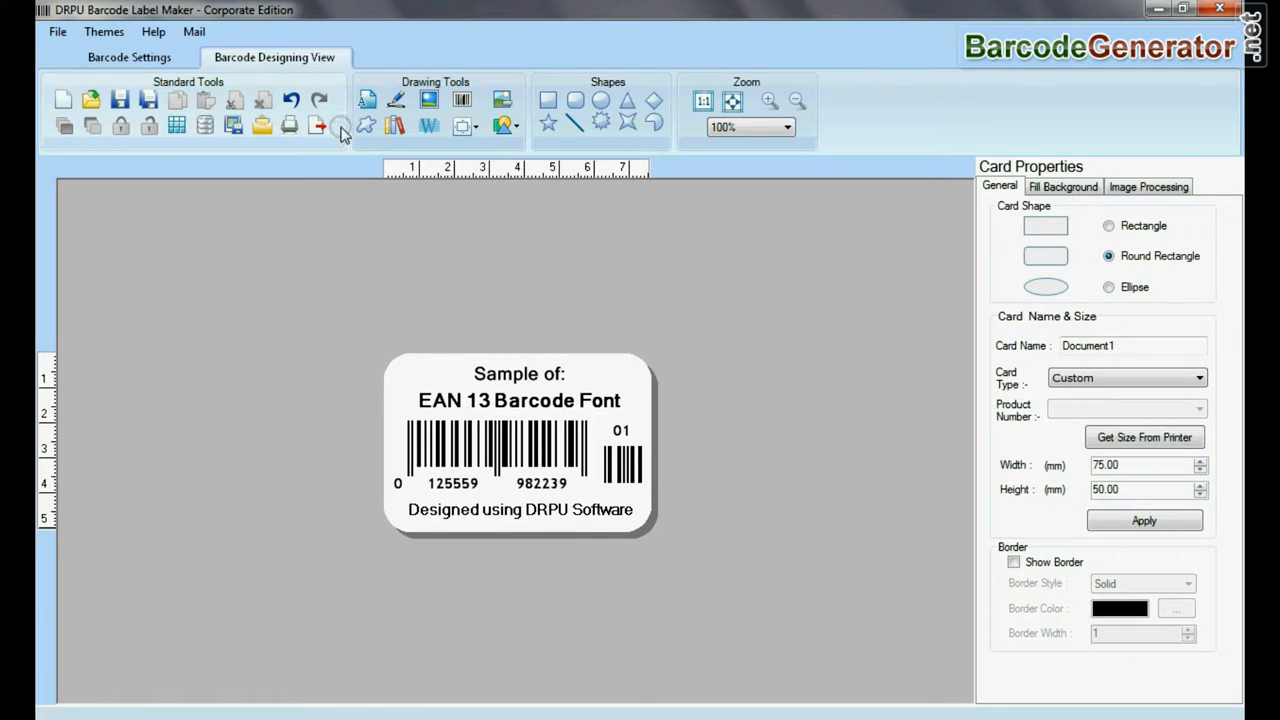
{"action": "mouse_move", "coordinate": [428, 99]}
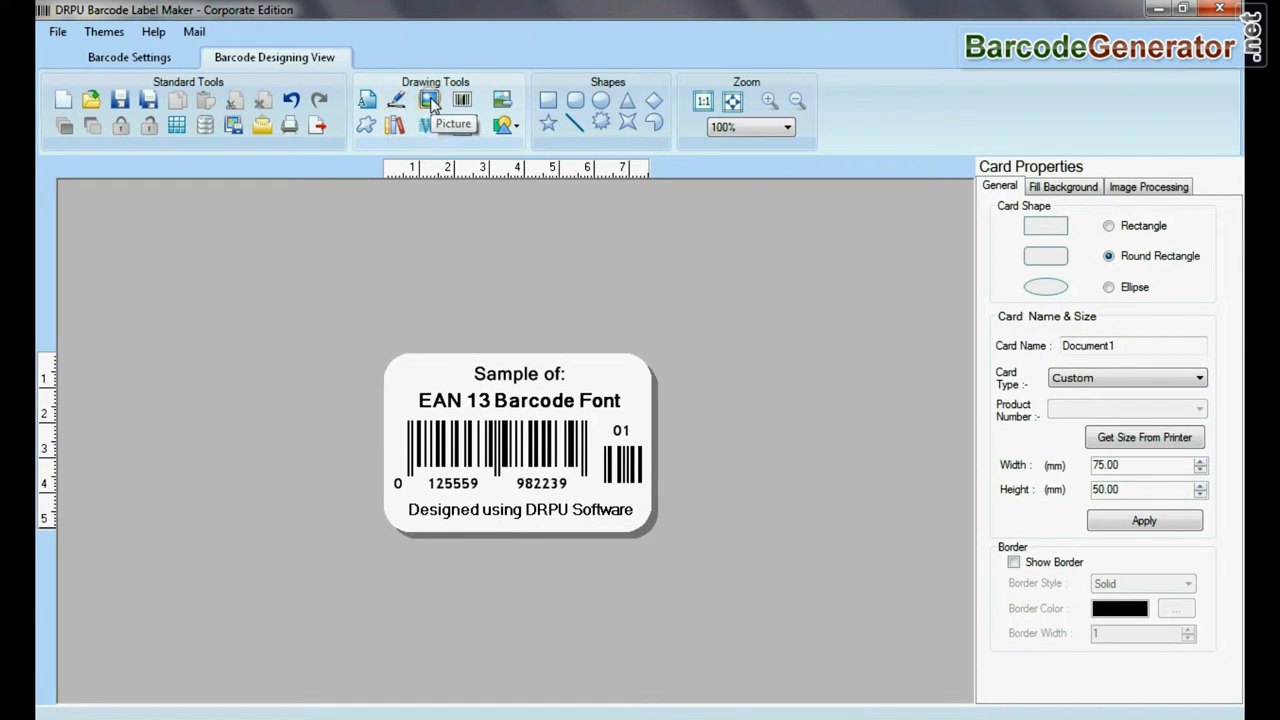
Draw a second barcode in the top-left corner and set it to a 2D barcode
{"action": "left_click", "coordinate": [428, 99]}
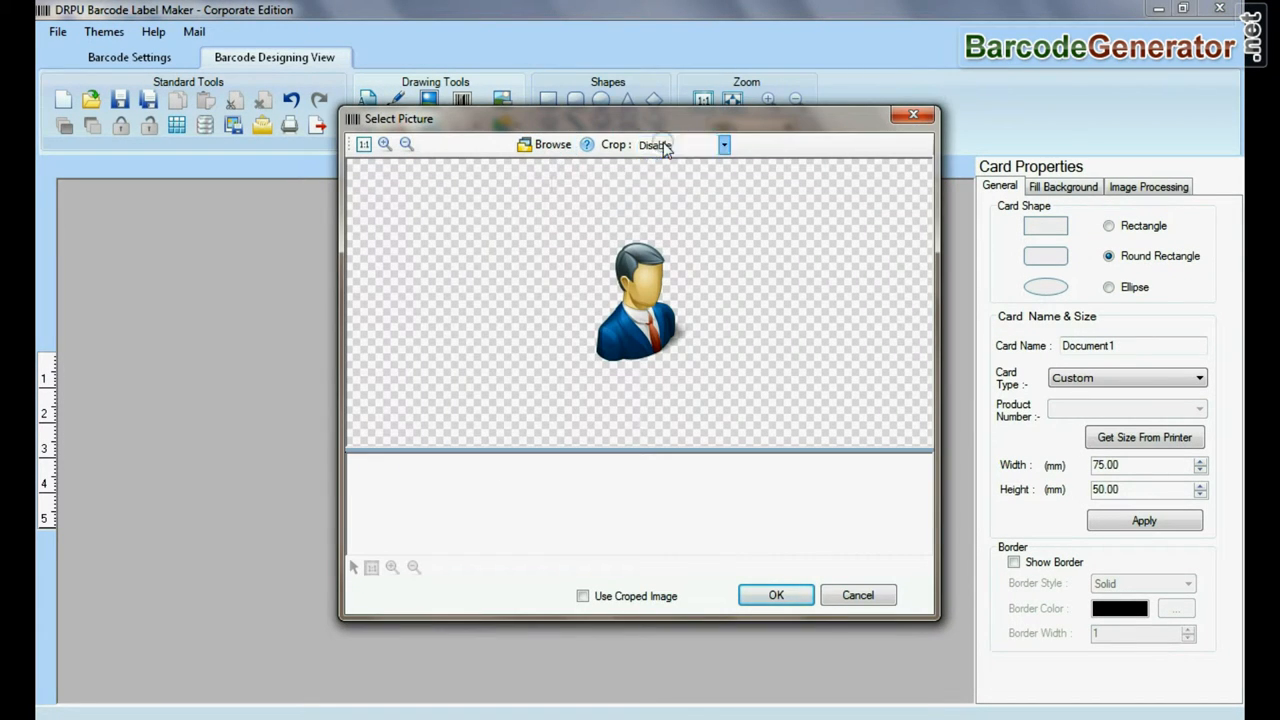
{"action": "left_click", "coordinate": [654, 144]}
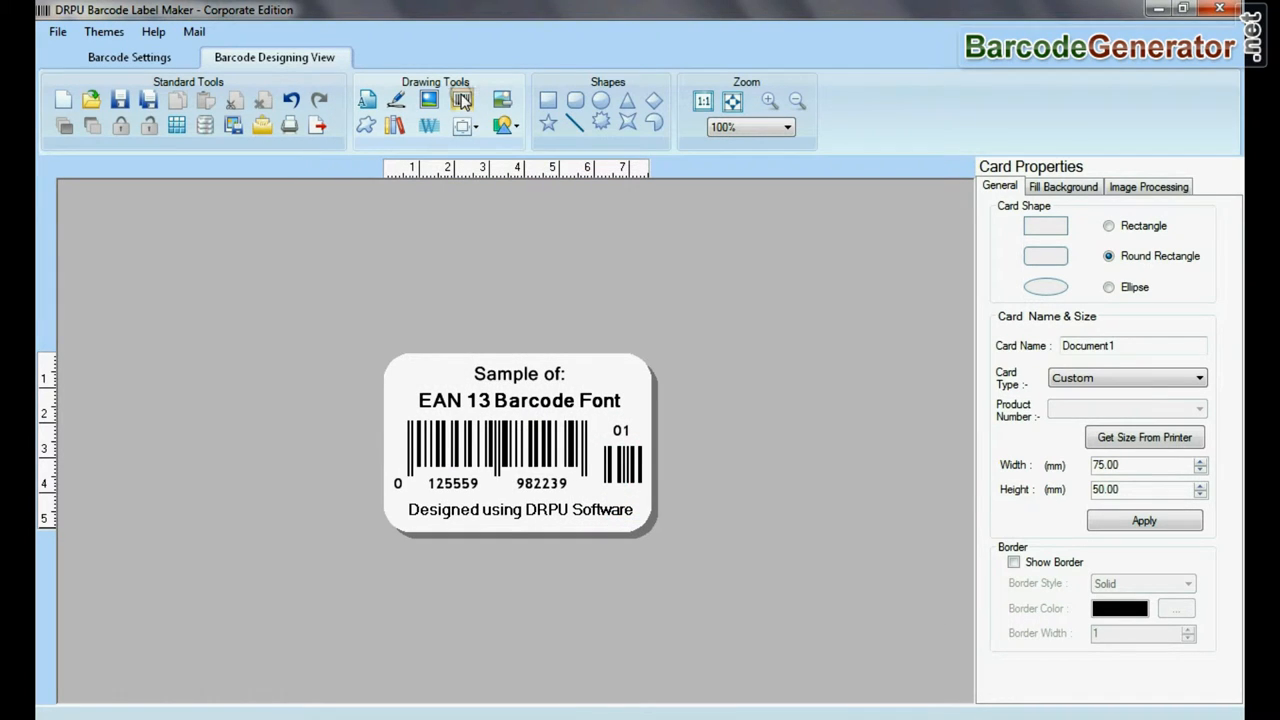
{"action": "left_click", "coordinate": [462, 98]}
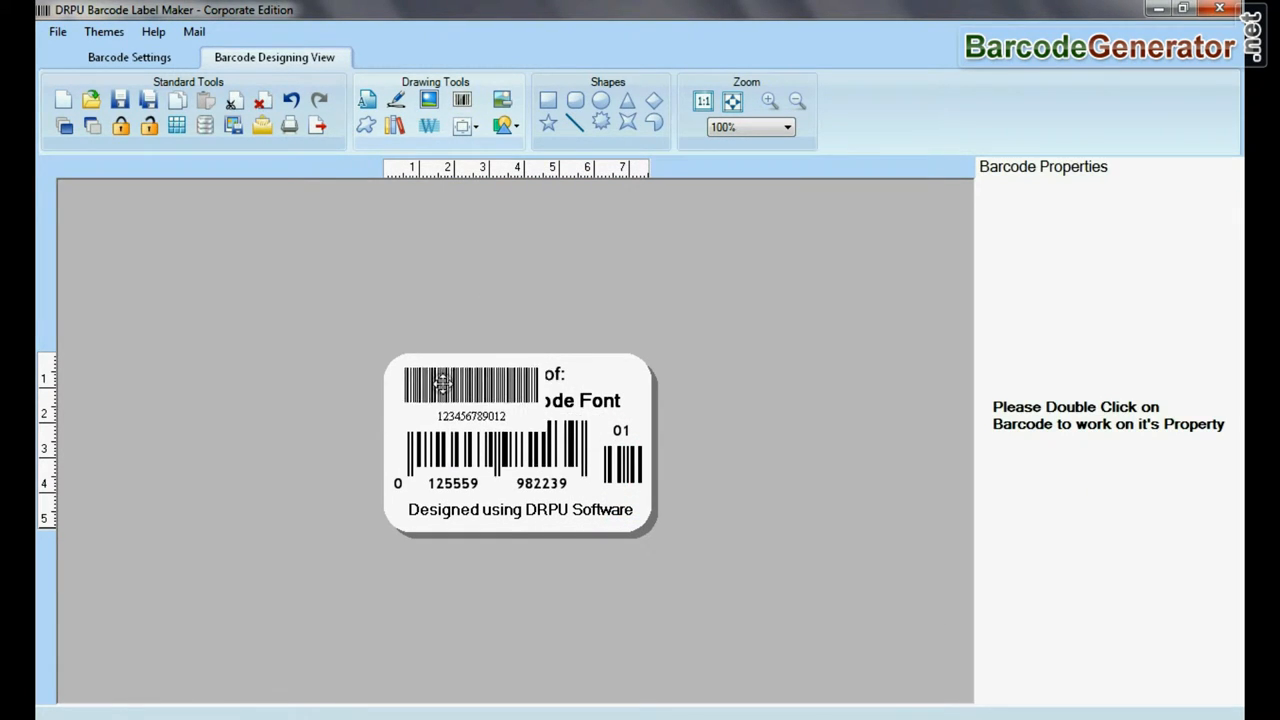
{"action": "double_click", "coordinate": [470, 390]}
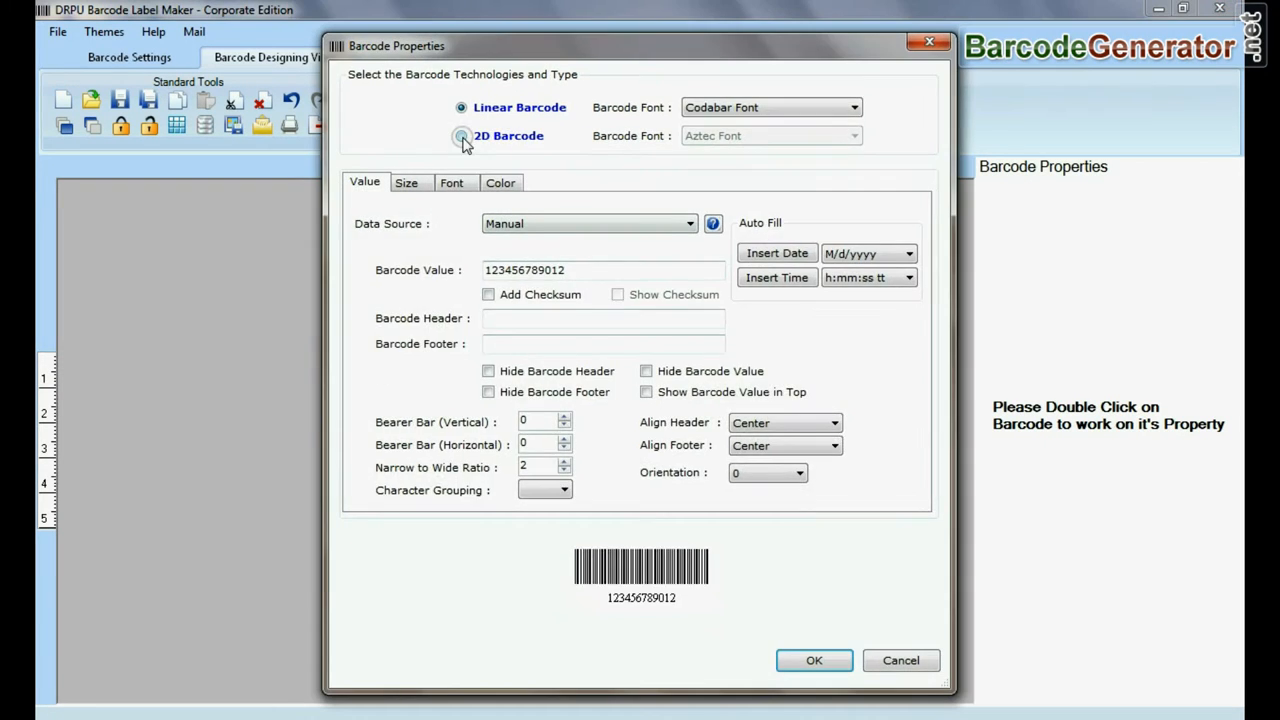
{"action": "left_click", "coordinate": [814, 660]}
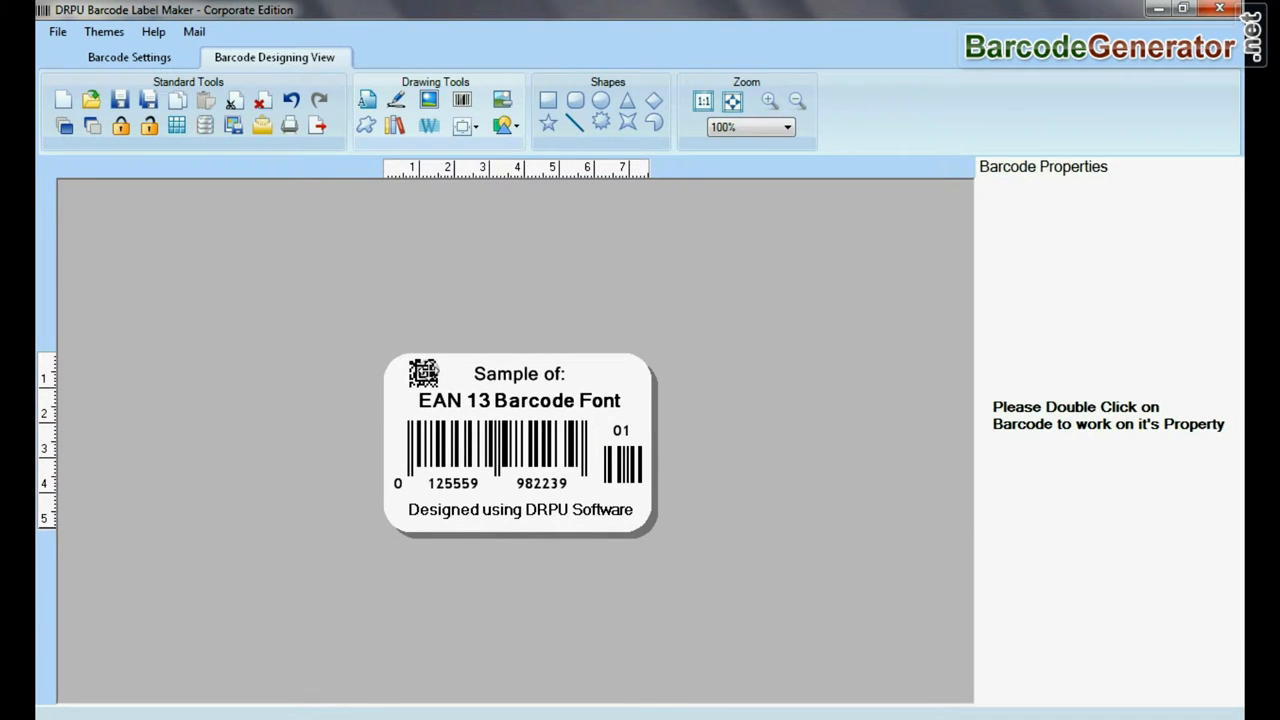
{"action": "left_click", "coordinate": [463, 100]}
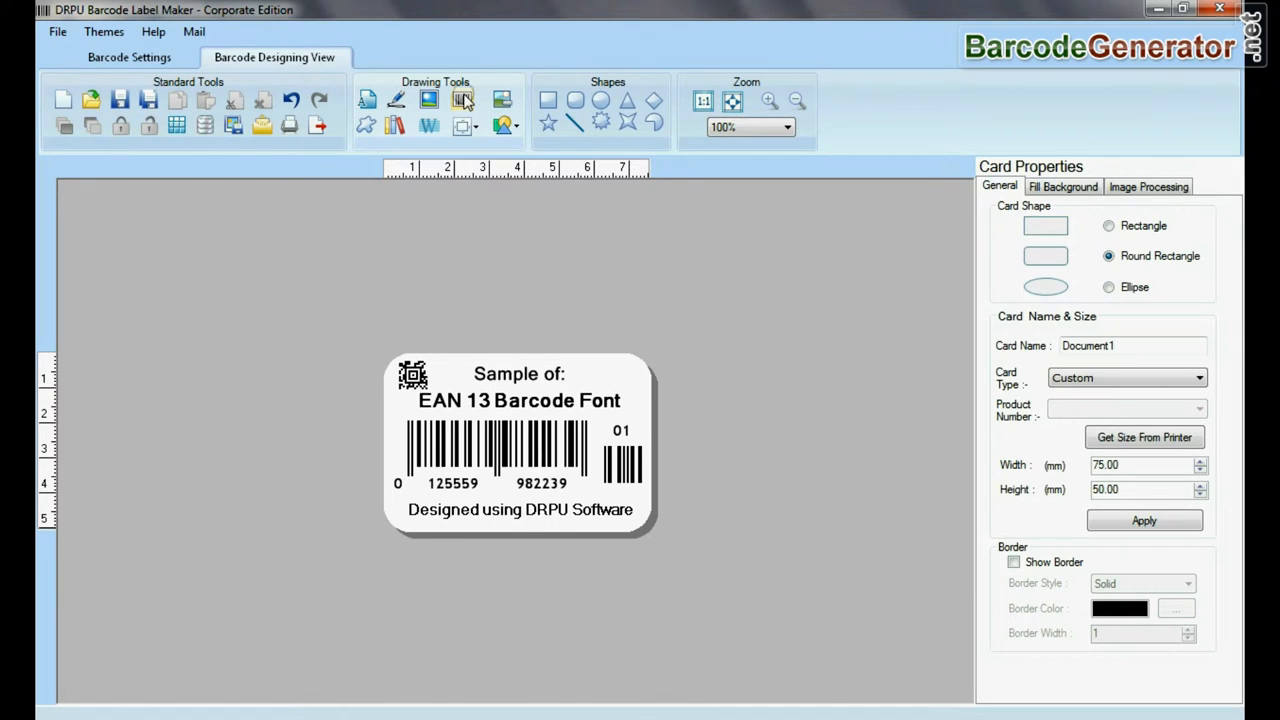
Show the Book category in the custom shapes gallery, cancelling the Library Image dialog
{"action": "left_click", "coordinate": [364, 125]}
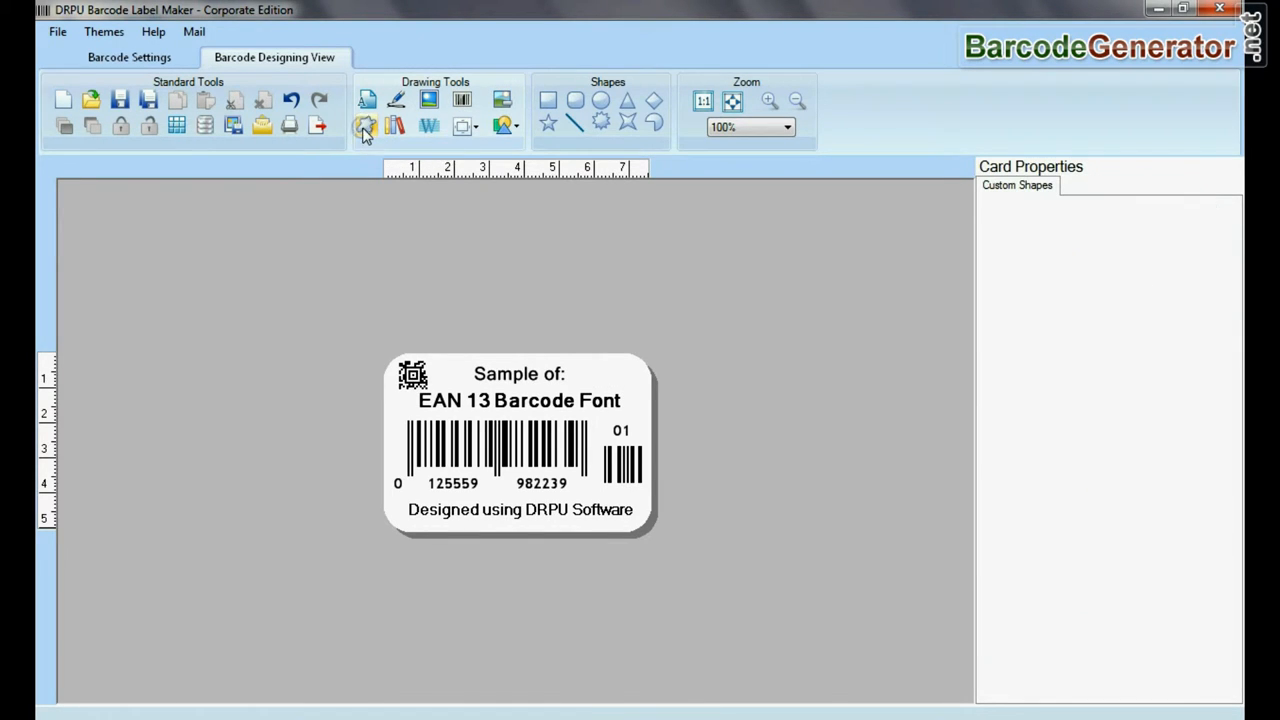
{"action": "left_click", "coordinate": [365, 125]}
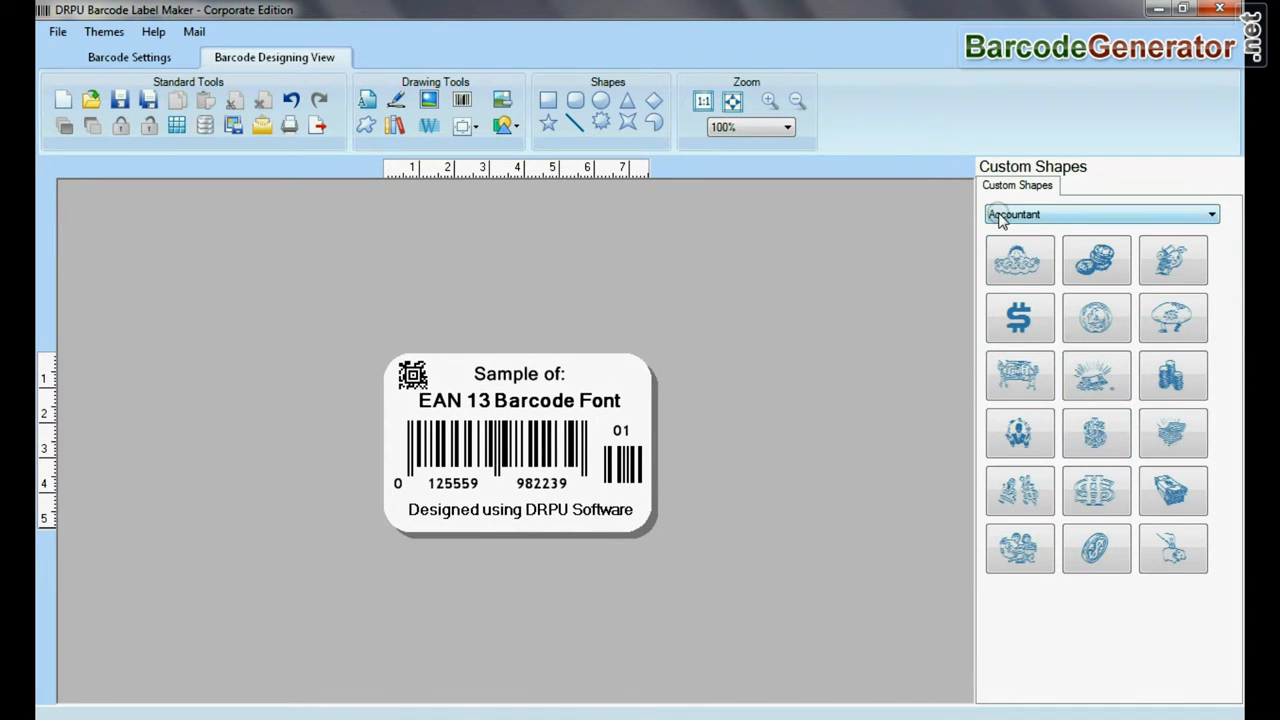
{"action": "left_click", "coordinate": [1100, 214]}
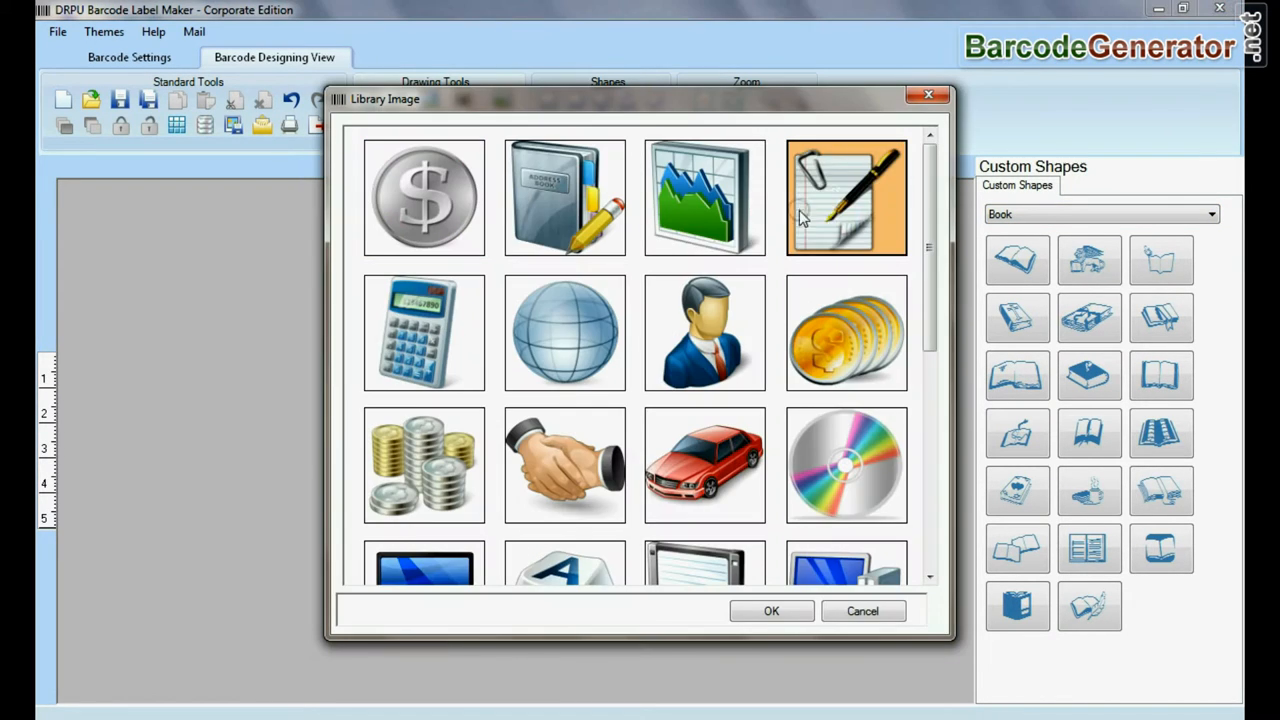
{"action": "left_click", "coordinate": [862, 611]}
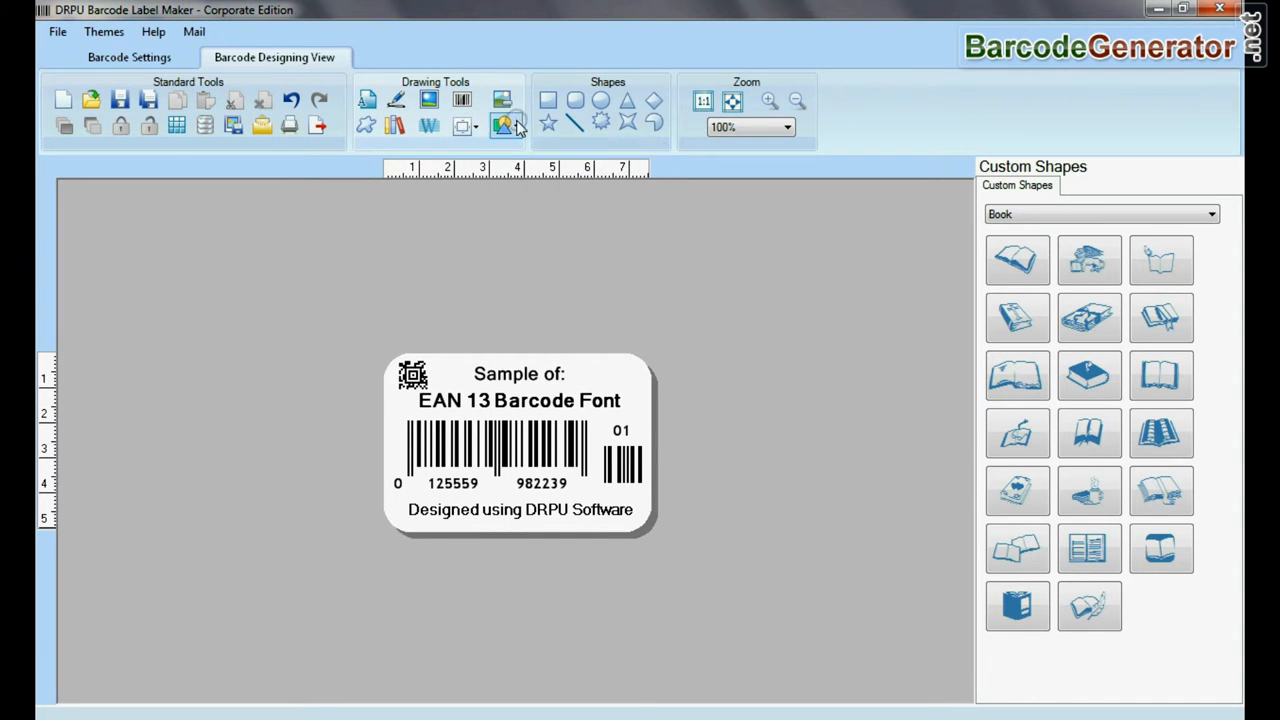
{"action": "left_click", "coordinate": [768, 101]}
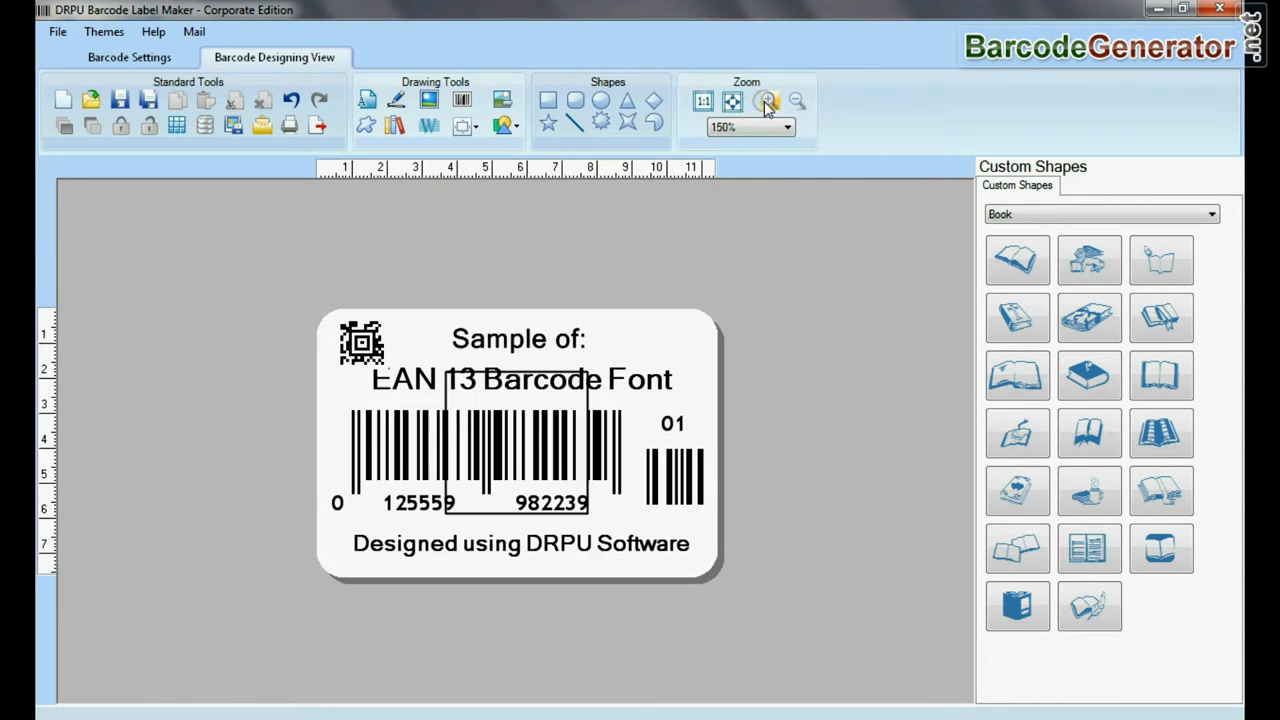
{"action": "left_click", "coordinate": [703, 101]}
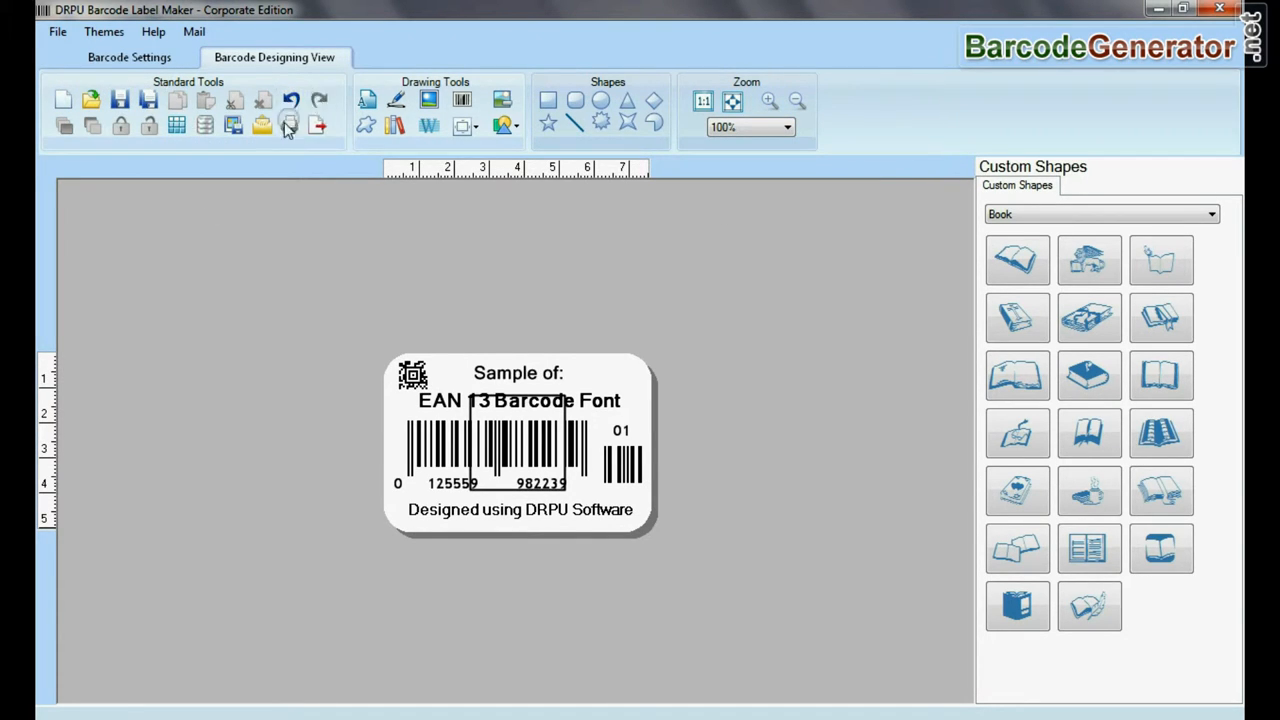
{"action": "left_click", "coordinate": [290, 124]}
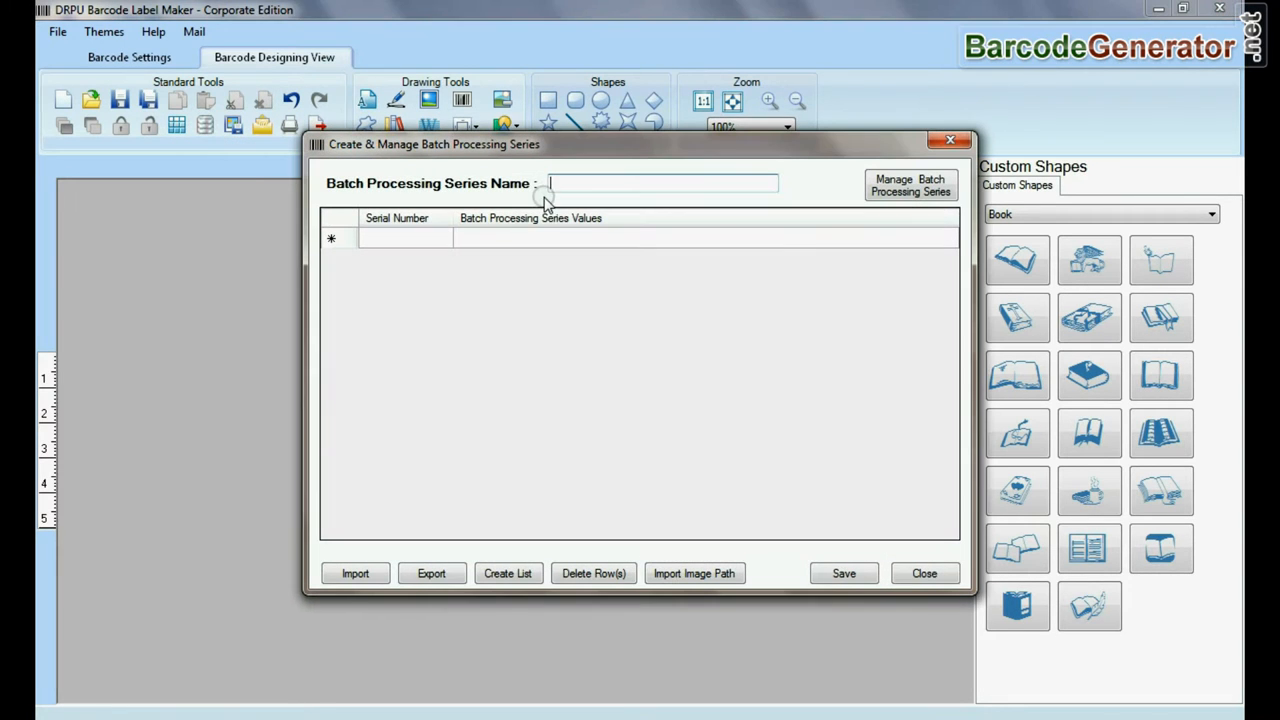
{"action": "type", "text": "Barcode List"}
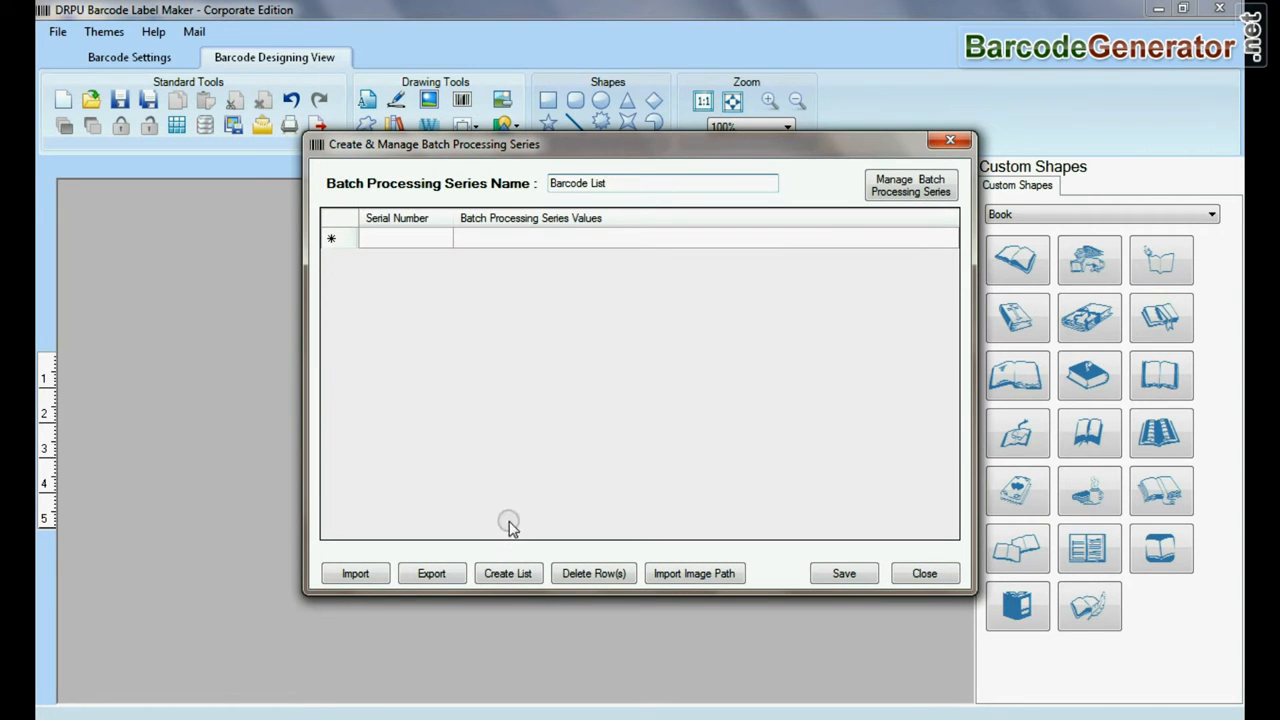
{"action": "left_click", "coordinate": [507, 573]}
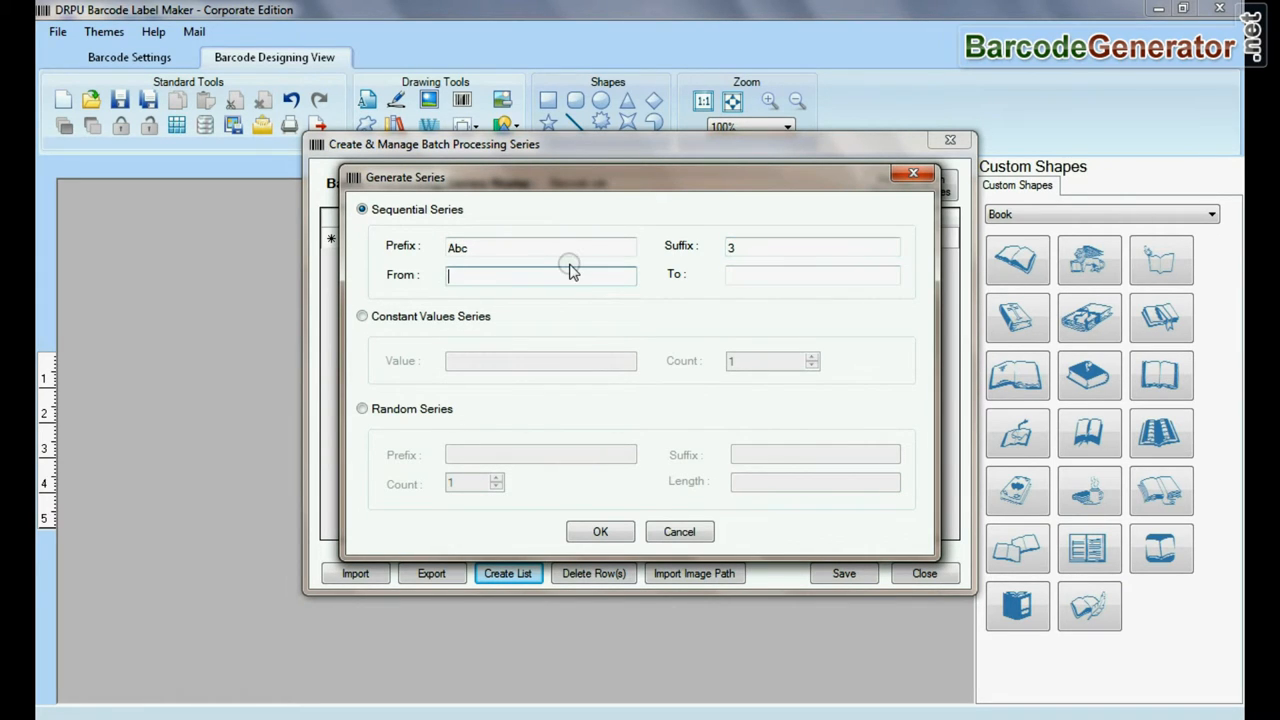
{"action": "type", "text": "10"}
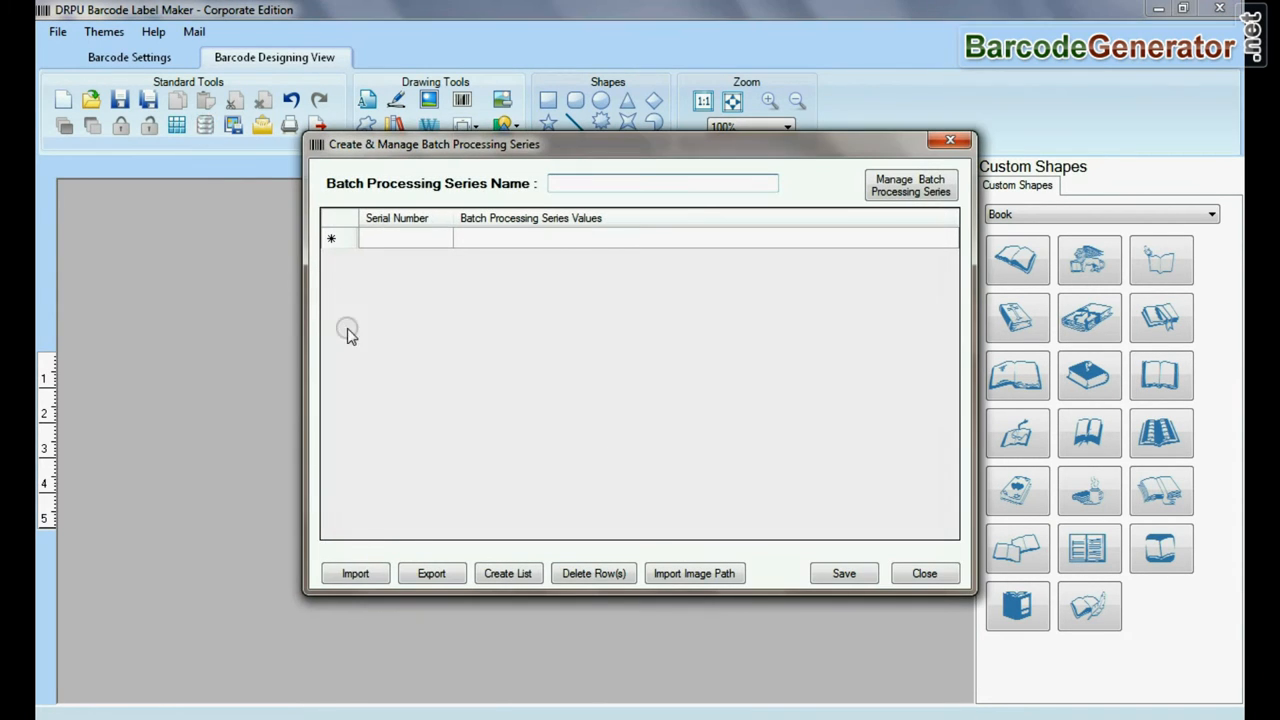
{"action": "type", "text": "Barco"}
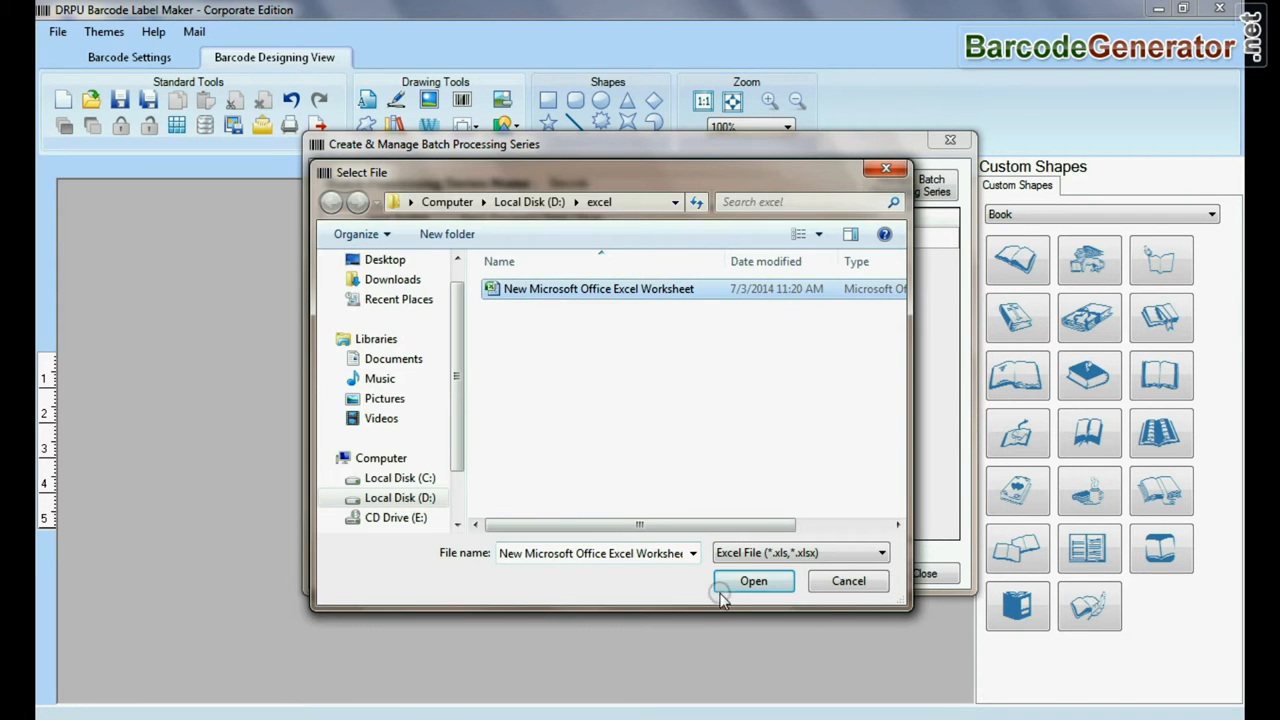
{"action": "left_click", "coordinate": [753, 581]}
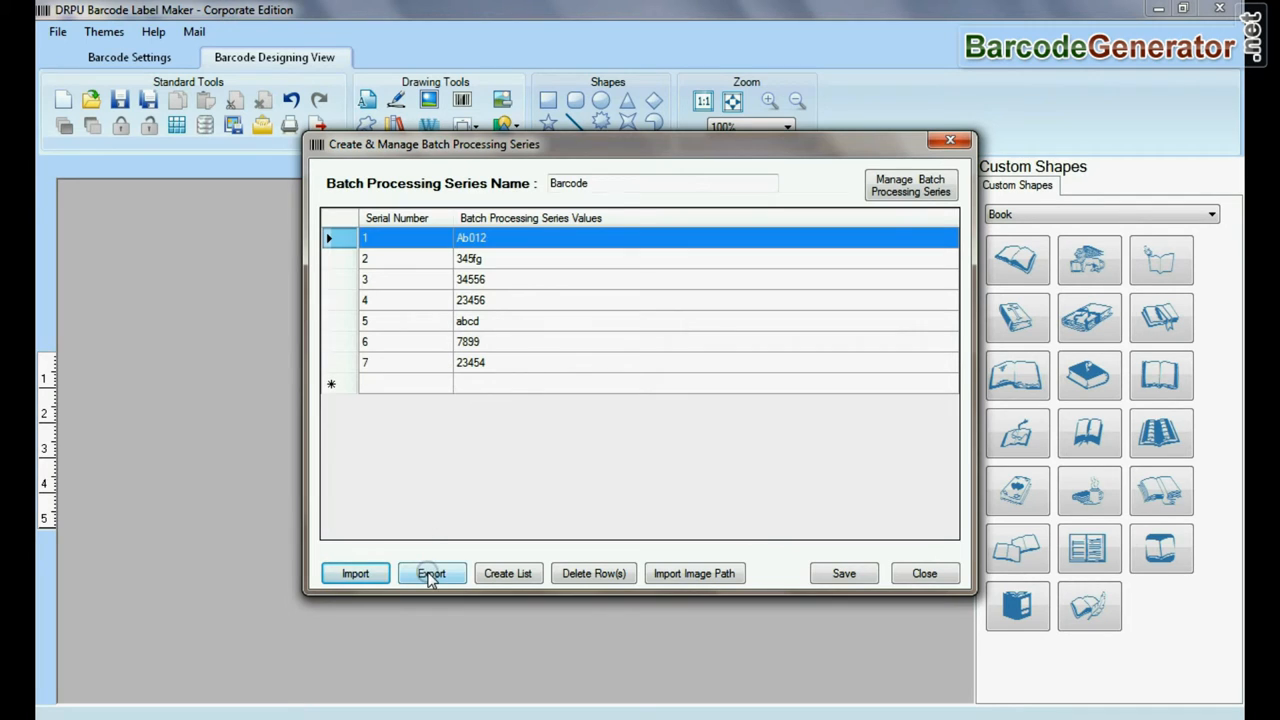
{"action": "left_click", "coordinate": [431, 573]}
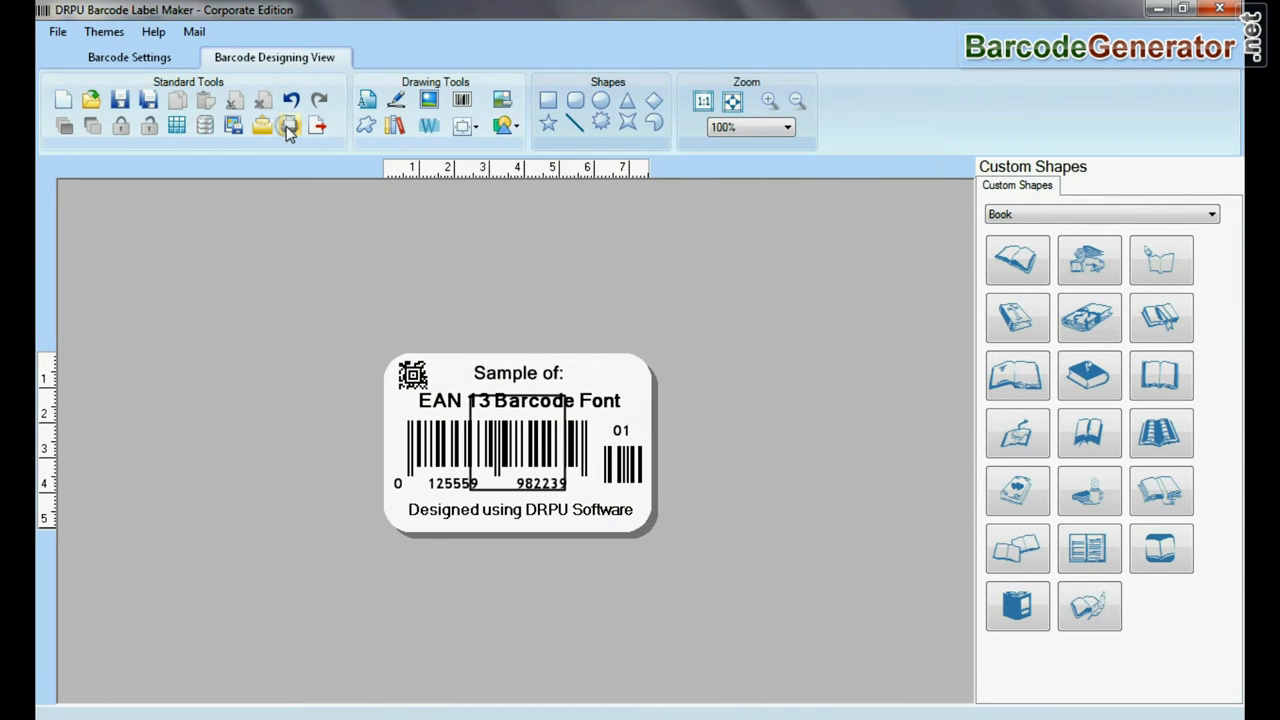
Open print settings and choose predefined Avery A4 label stock
{"action": "left_click", "coordinate": [290, 124]}
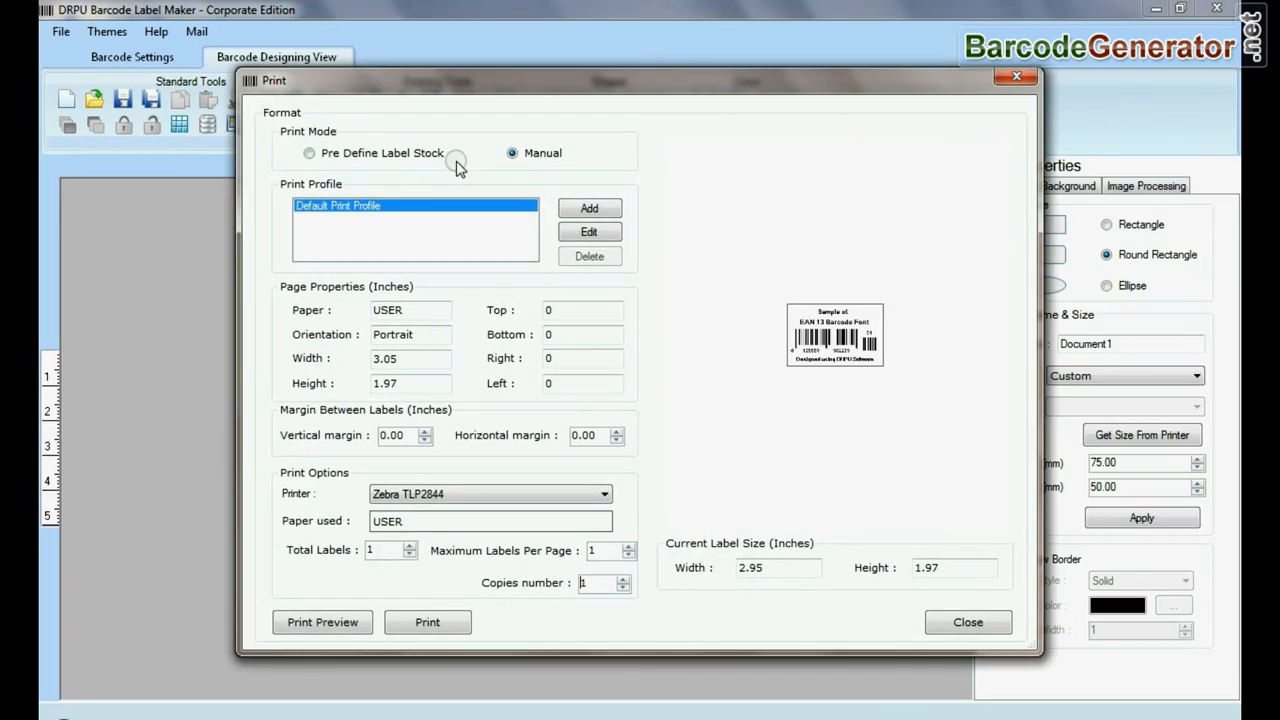
{"action": "left_click", "coordinate": [310, 152]}
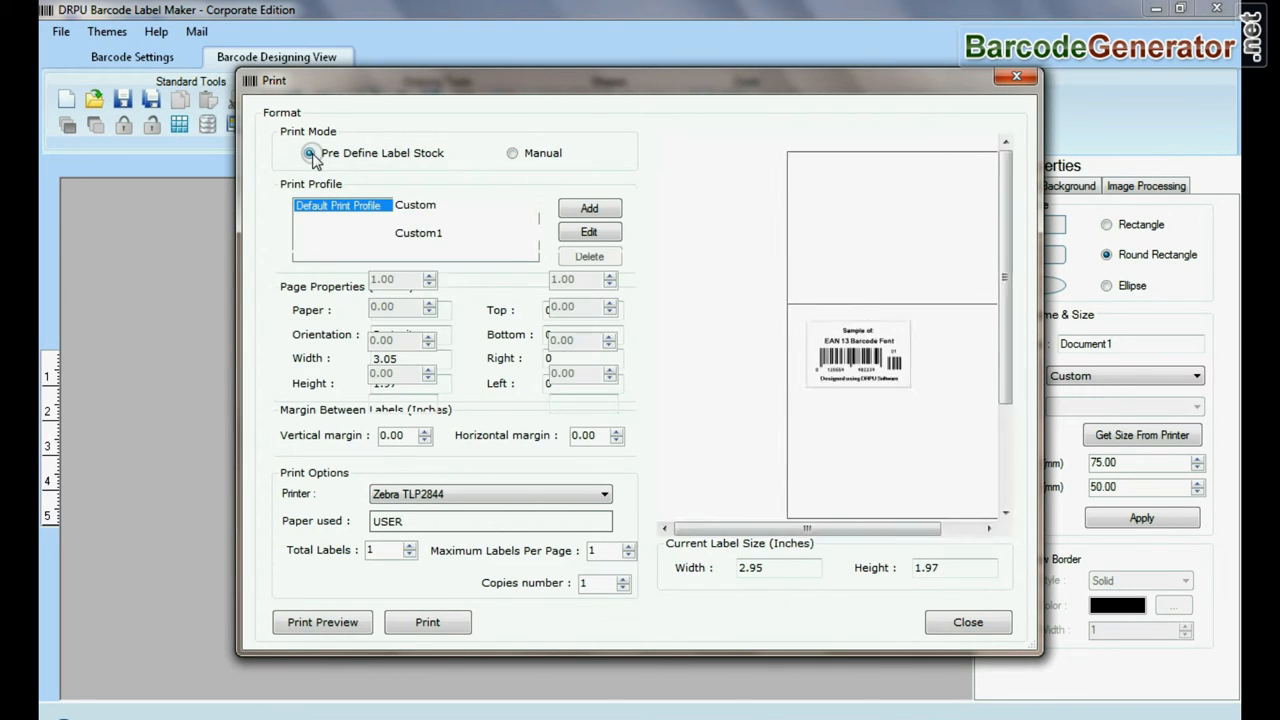
{"action": "left_click", "coordinate": [309, 152]}
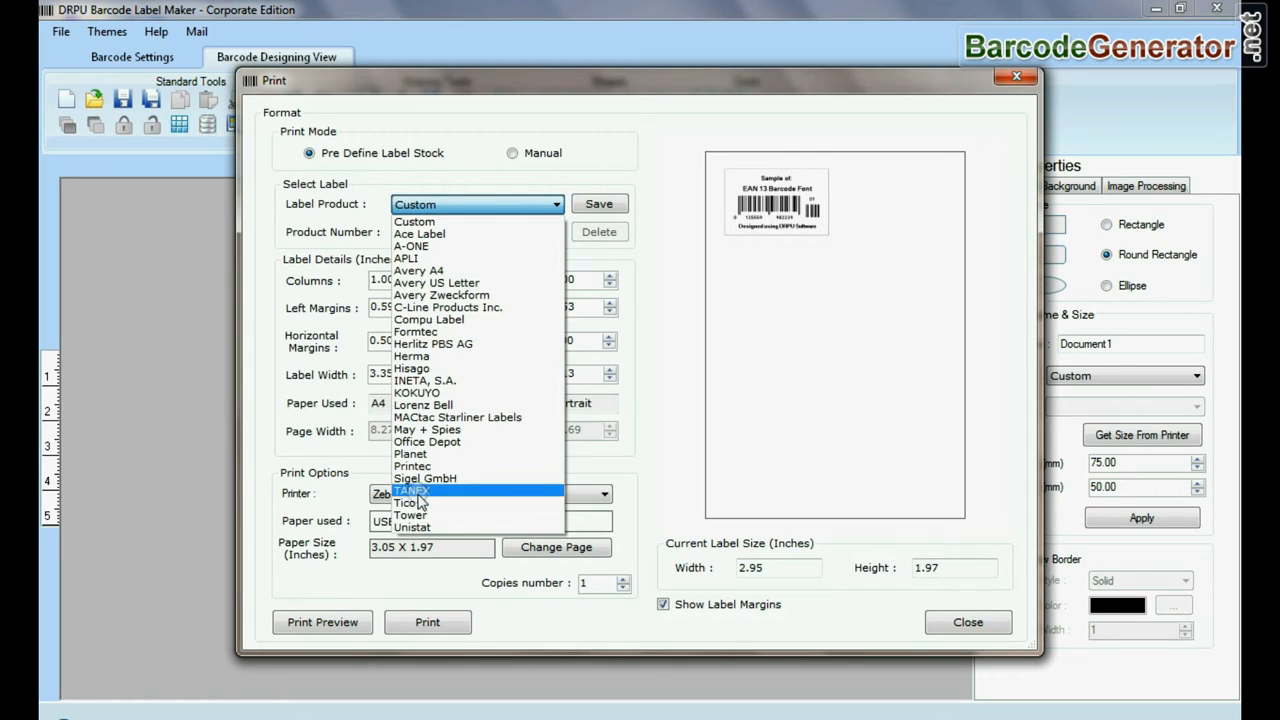
{"action": "left_click", "coordinate": [418, 270]}
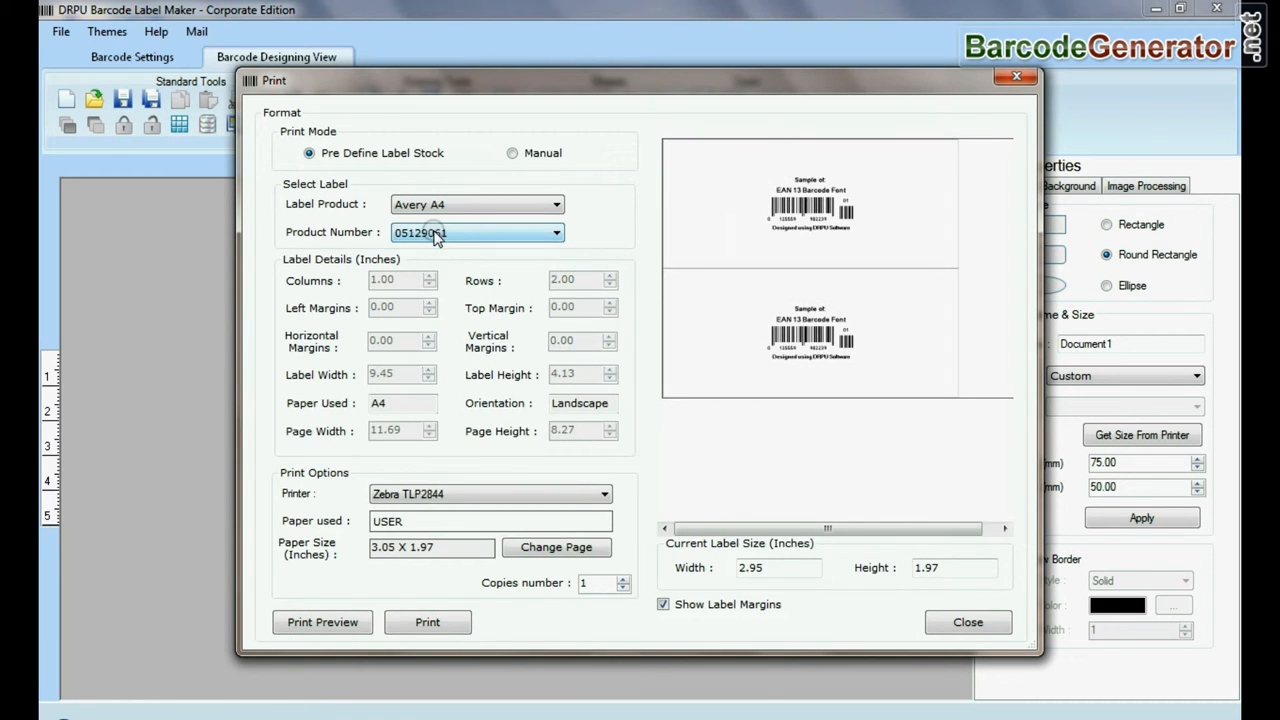
Preview Formtec 3118 and Hisago BM102 sheet layouts, then return to manual setup
{"action": "left_click", "coordinate": [556, 232]}
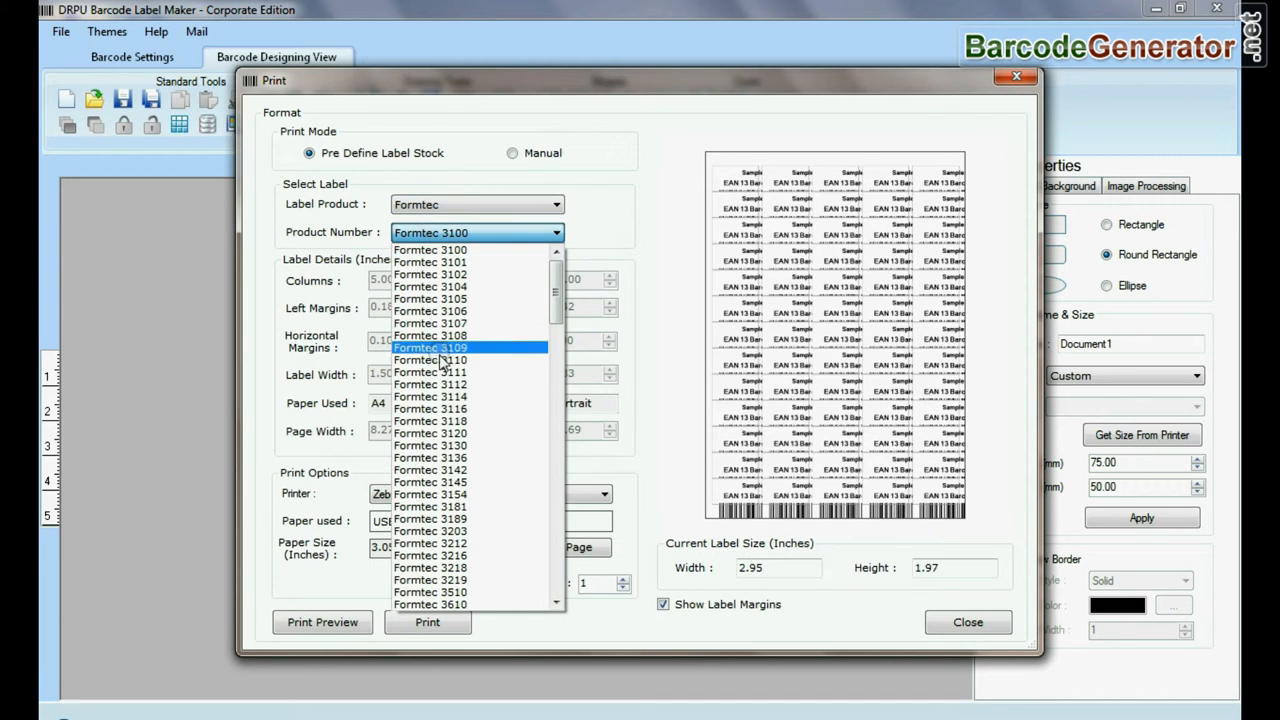
{"action": "left_click", "coordinate": [430, 420]}
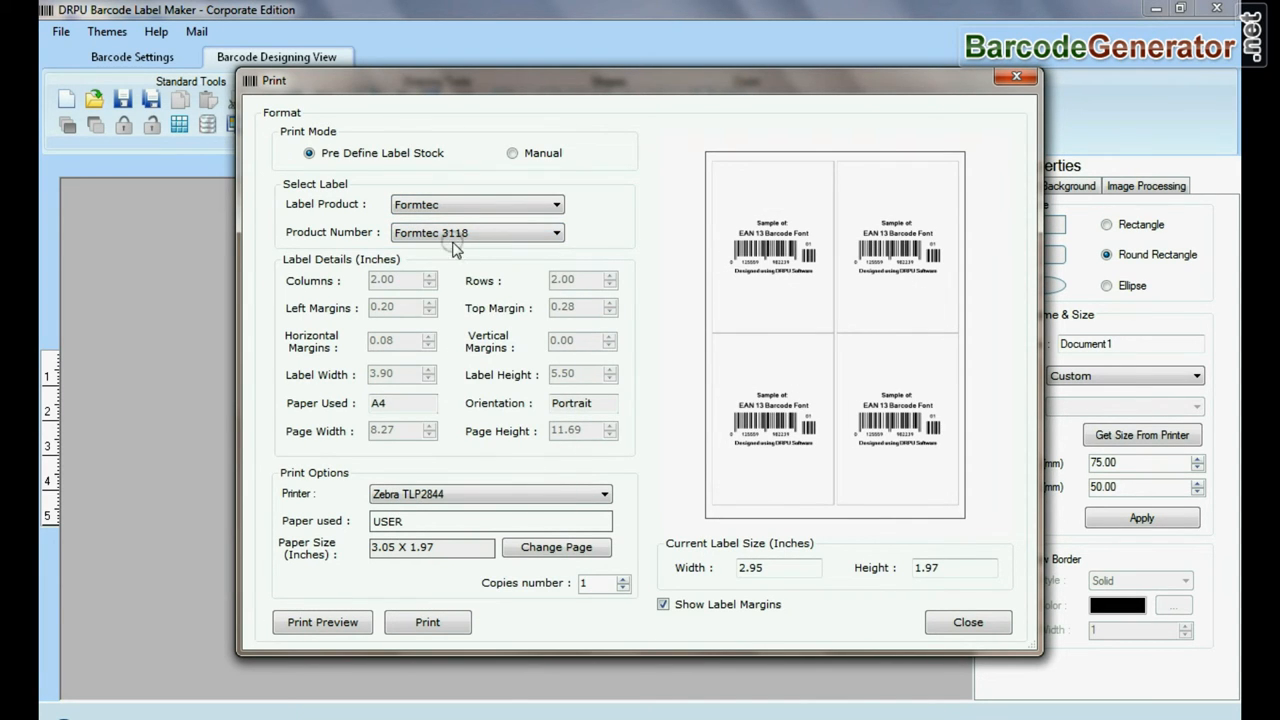
{"action": "left_click", "coordinate": [476, 204]}
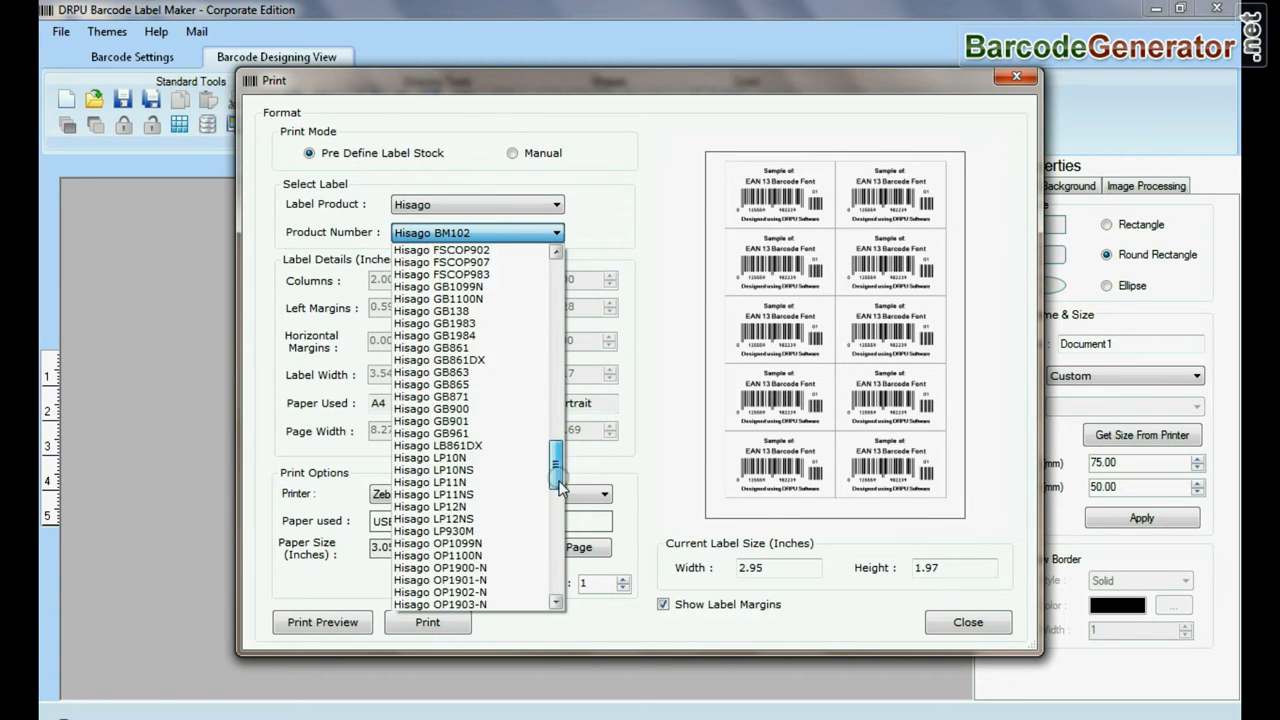
{"action": "left_click", "coordinate": [475, 232]}
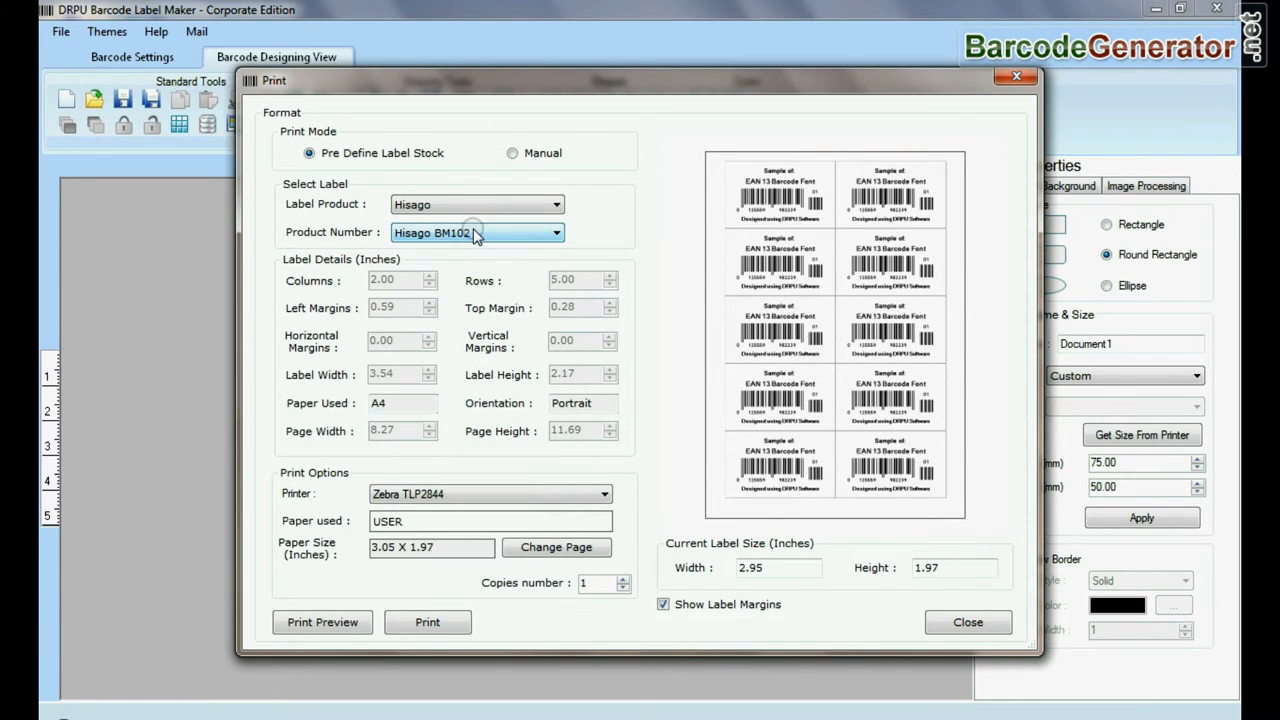
{"action": "left_click", "coordinate": [512, 152]}
{"action": "type", "text": "2"}
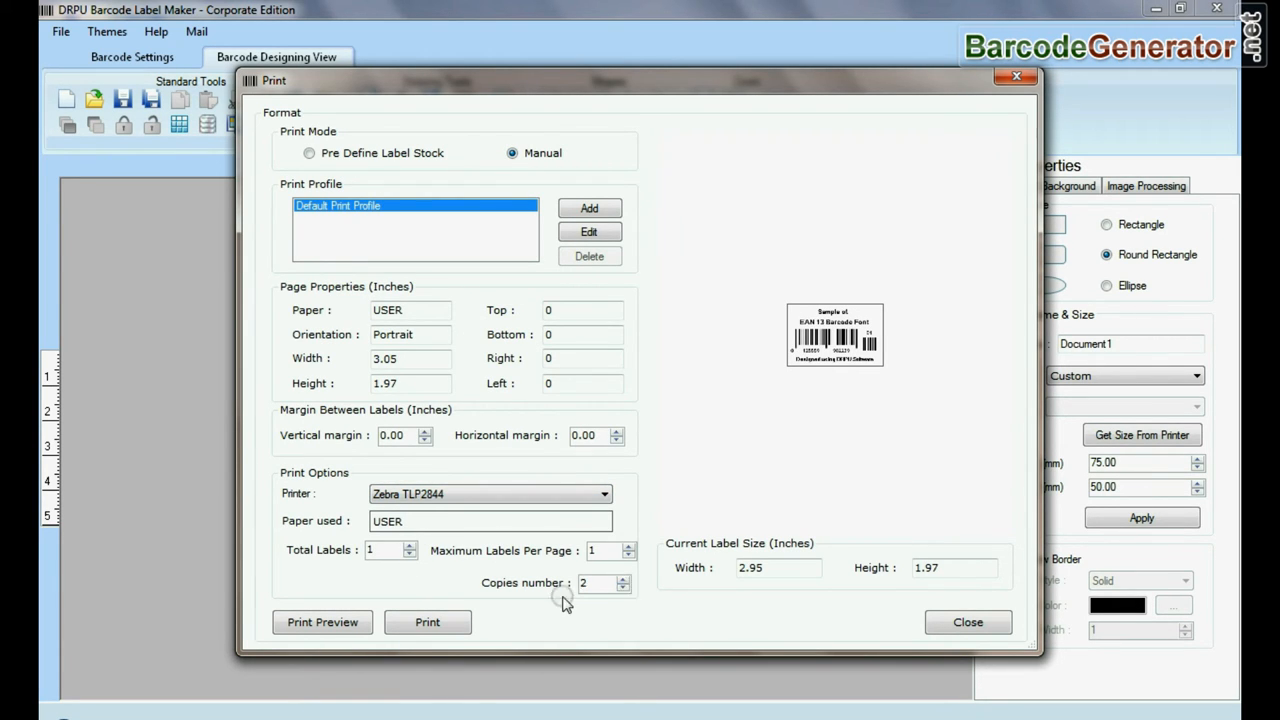
Set one copy, target the HP LaserJet CP 1025, and widen horizontal spacing to 0.30 inch
{"action": "left_click", "coordinate": [427, 622]}
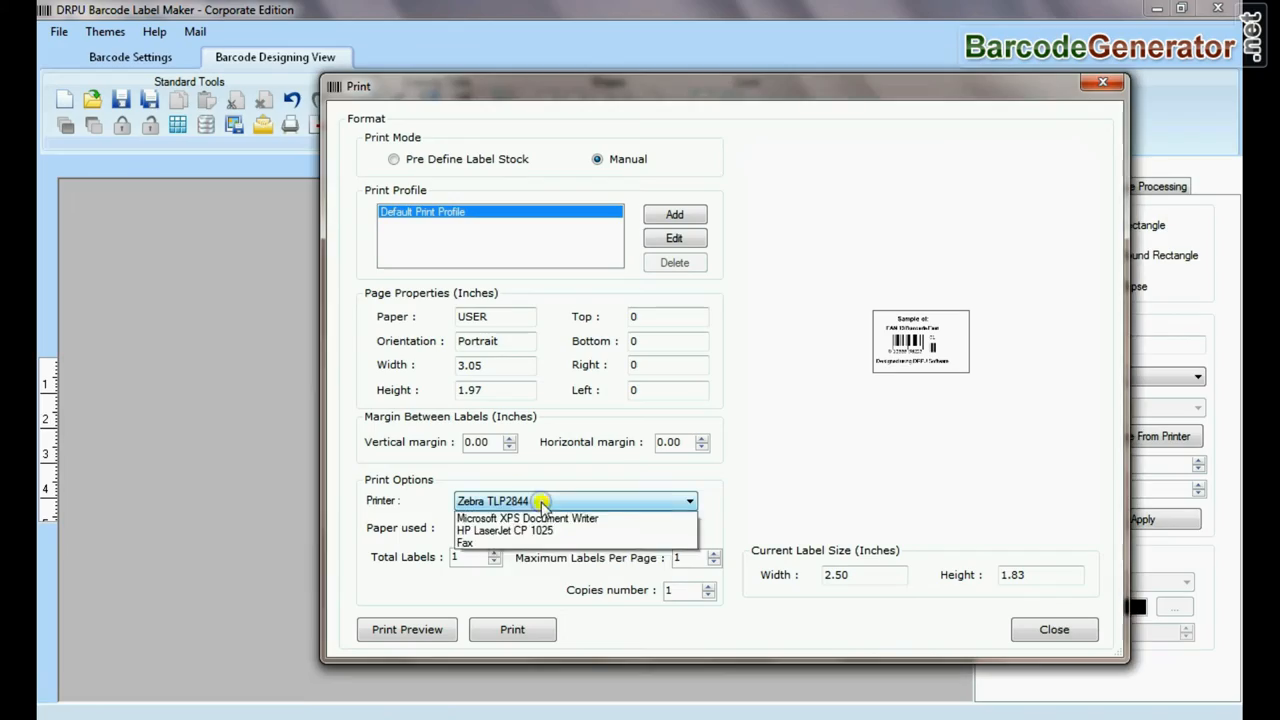
{"action": "left_click", "coordinate": [505, 530]}
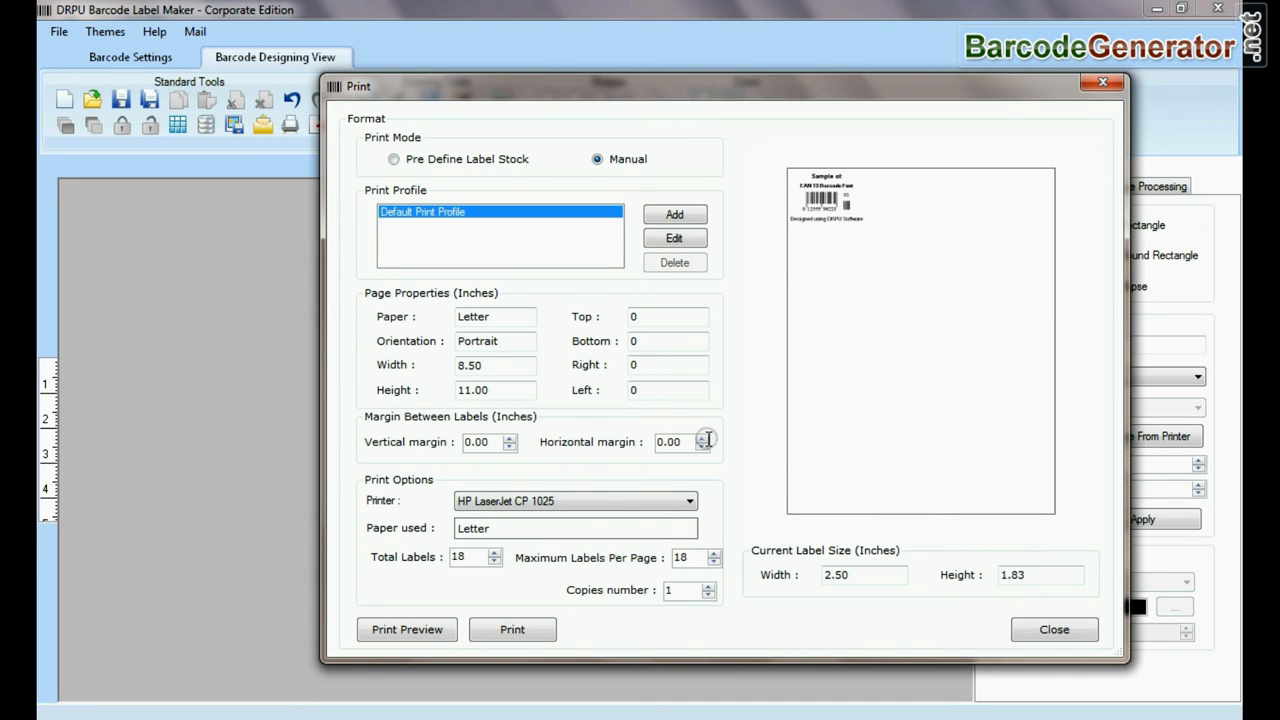
{"action": "left_click", "coordinate": [701, 438]}
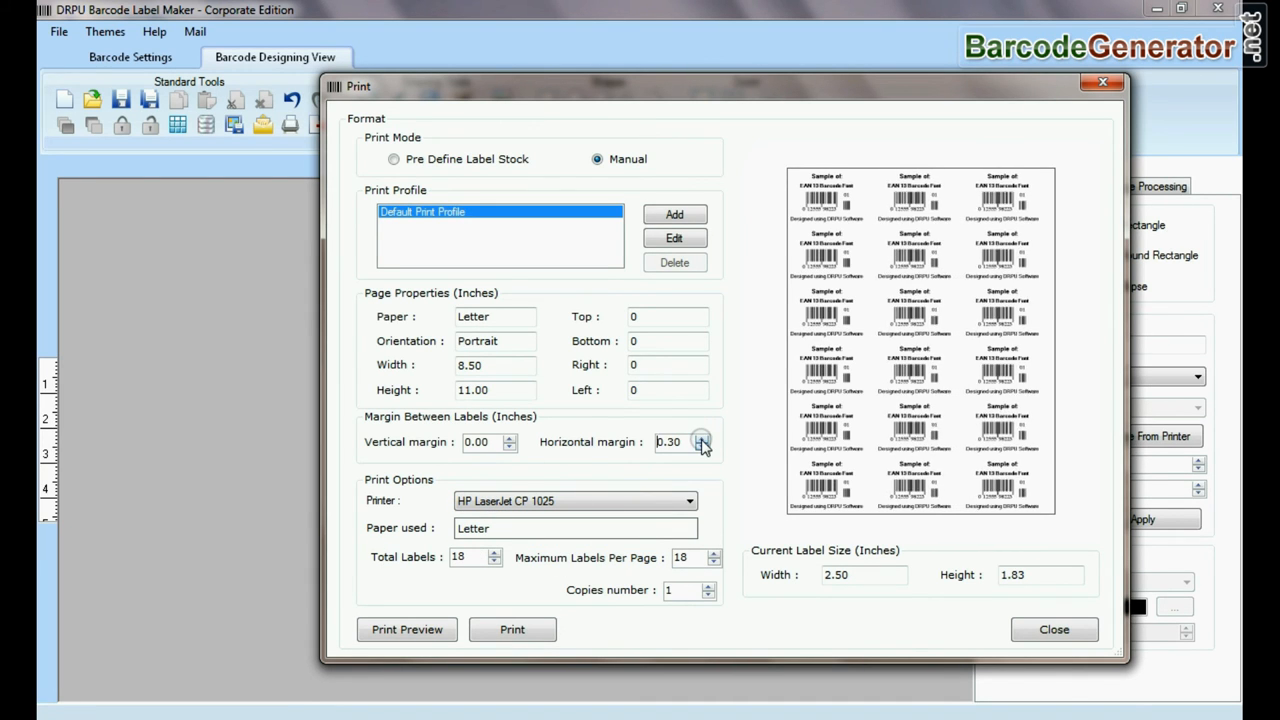